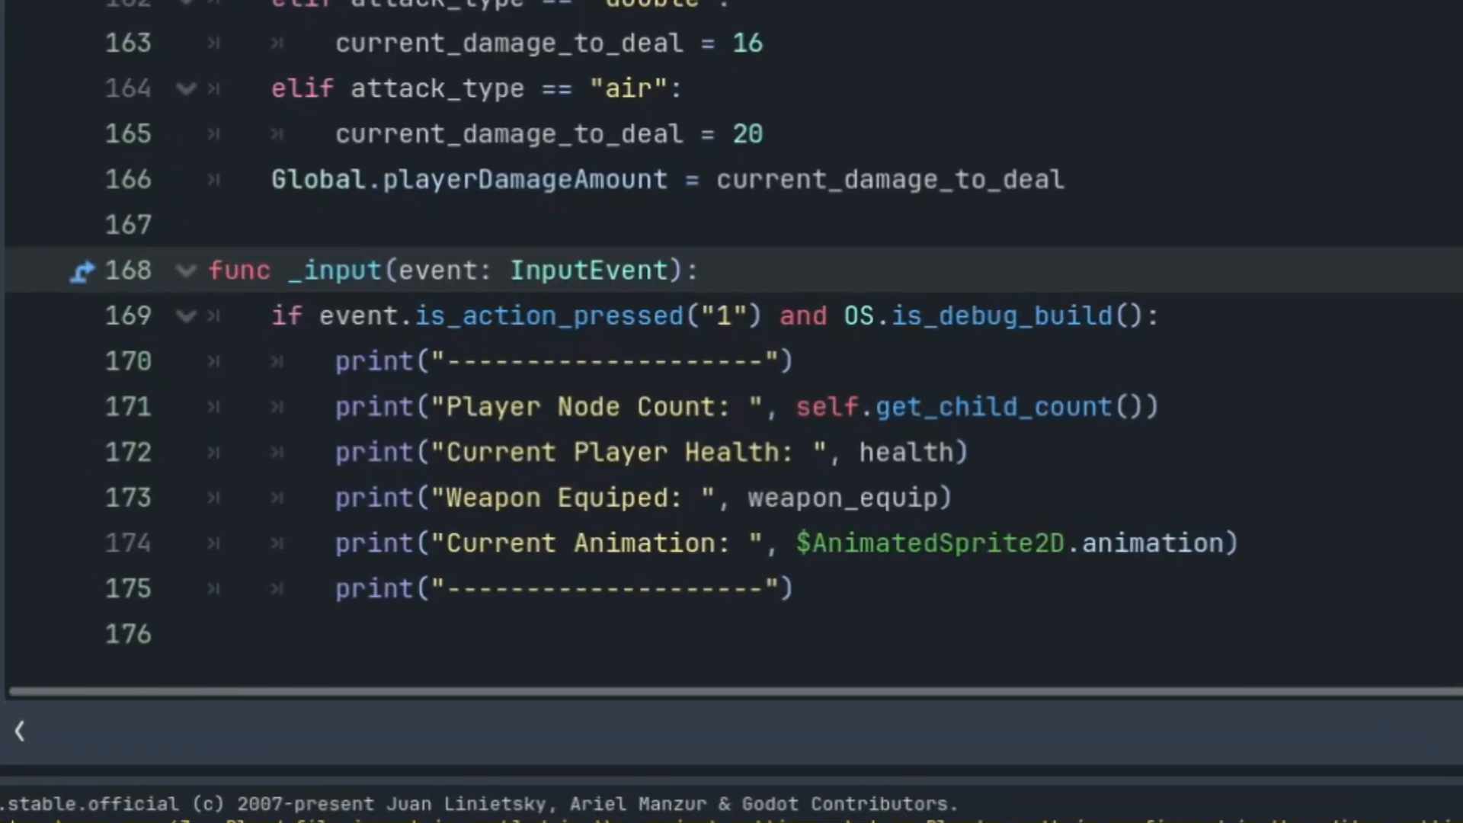
# Replace printerr with push_error on the missing-weapon message line.
pyautogui.scroll(-3)
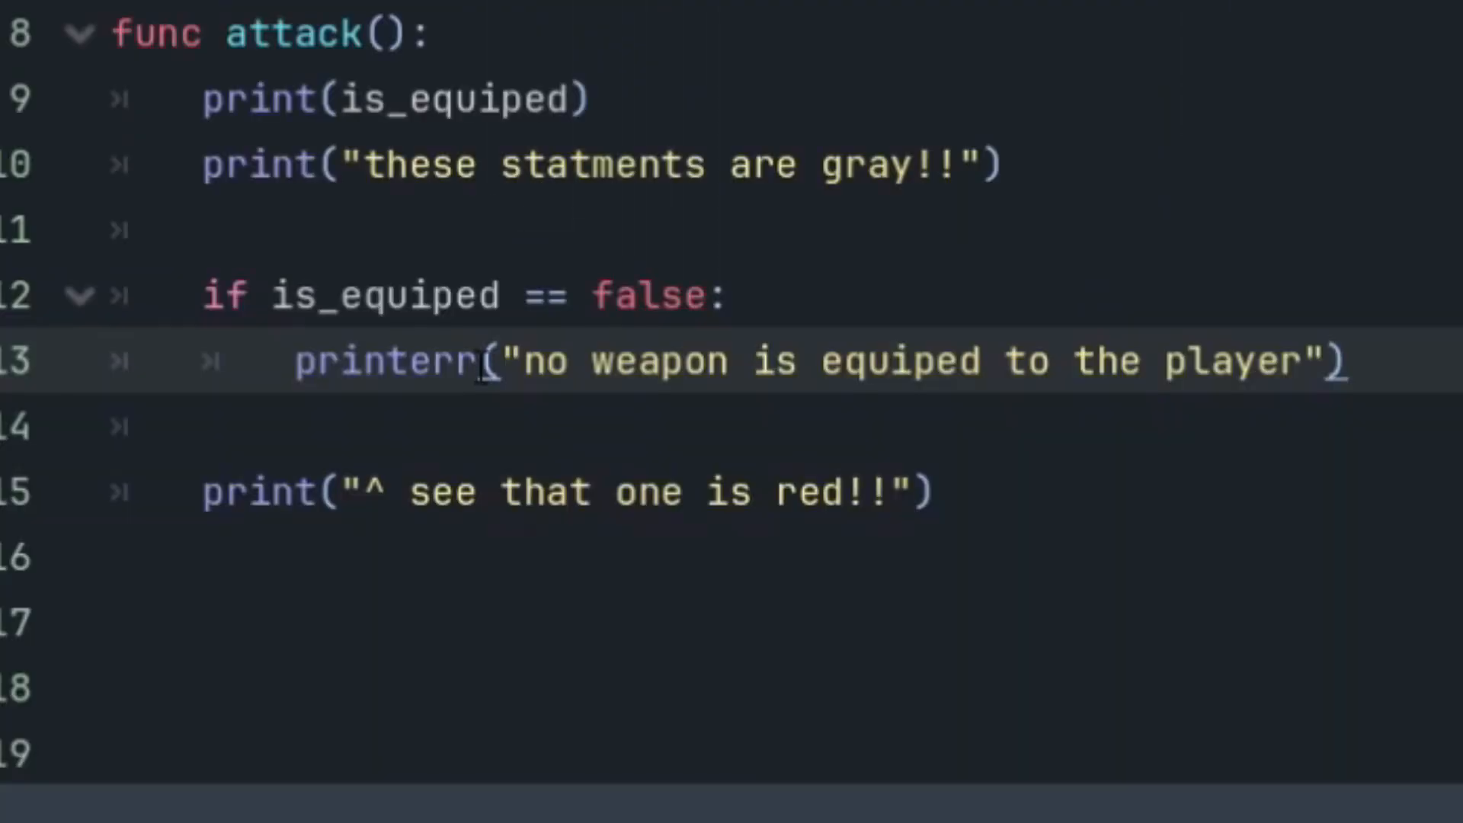
pyautogui.press('BackSpace')
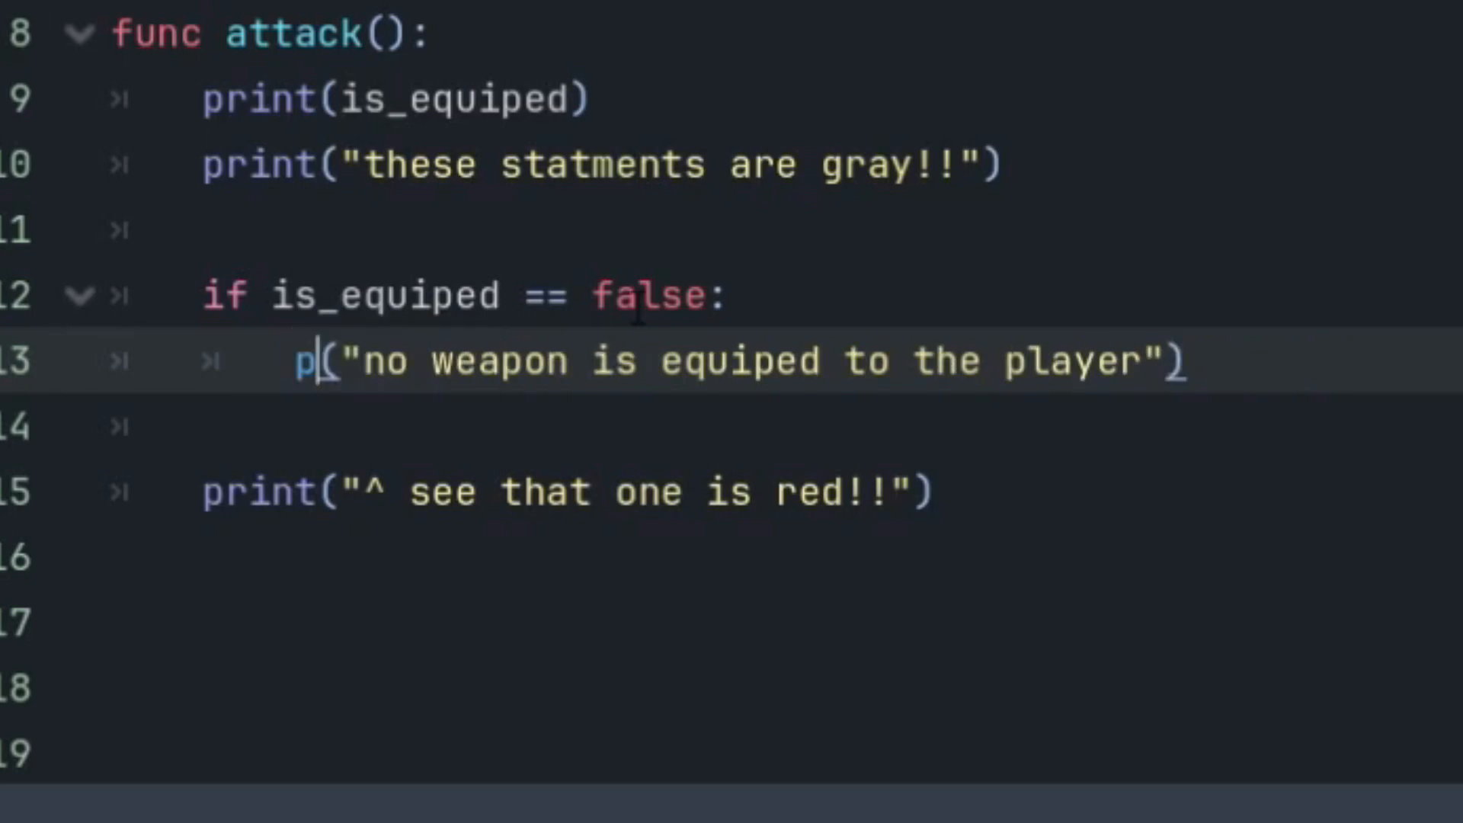
pyautogui.write('ush_error')
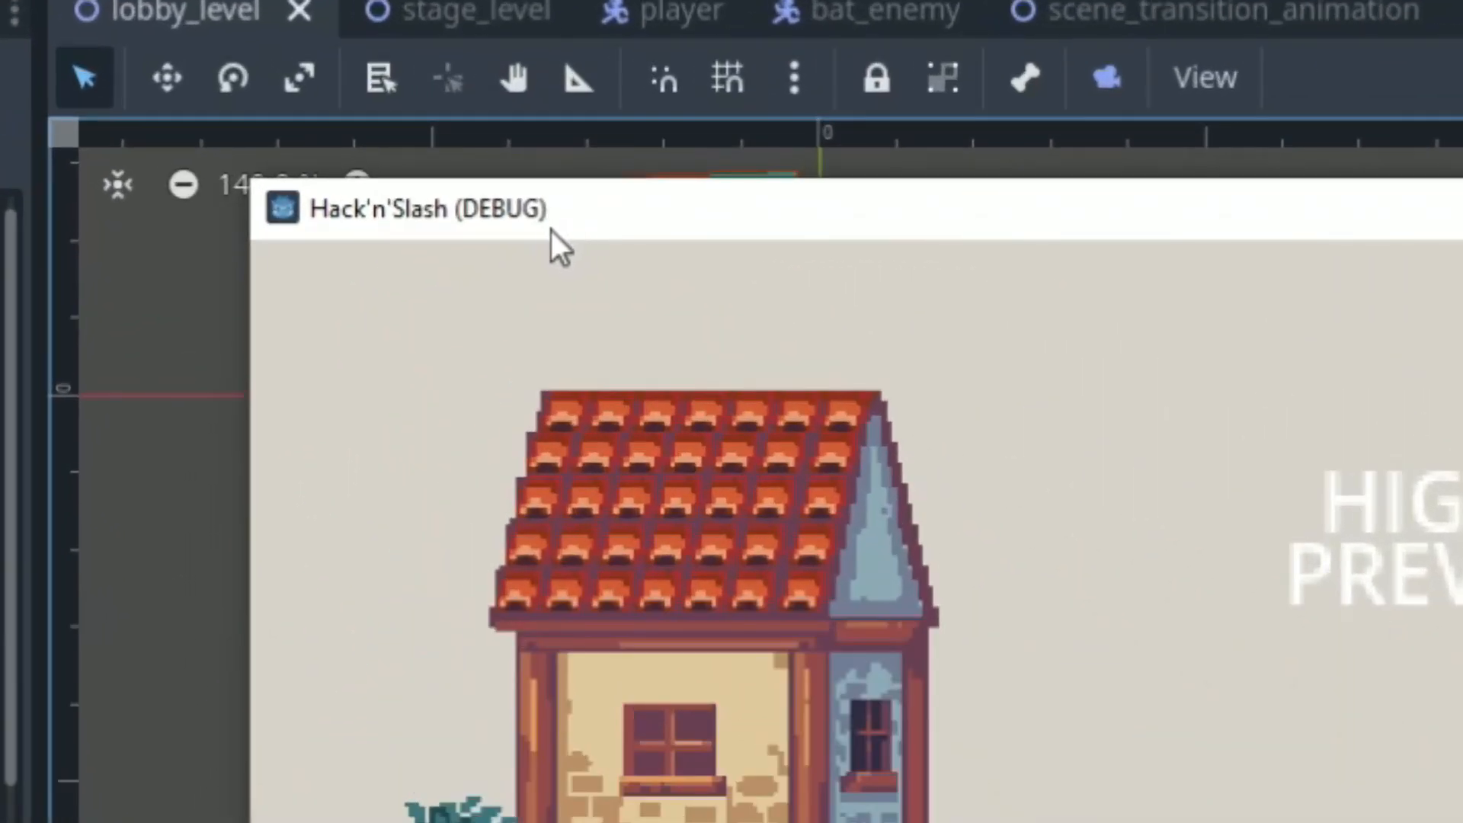
# Focus the running Hack'n'Slash debug game window.
pyautogui.click(915, 361)
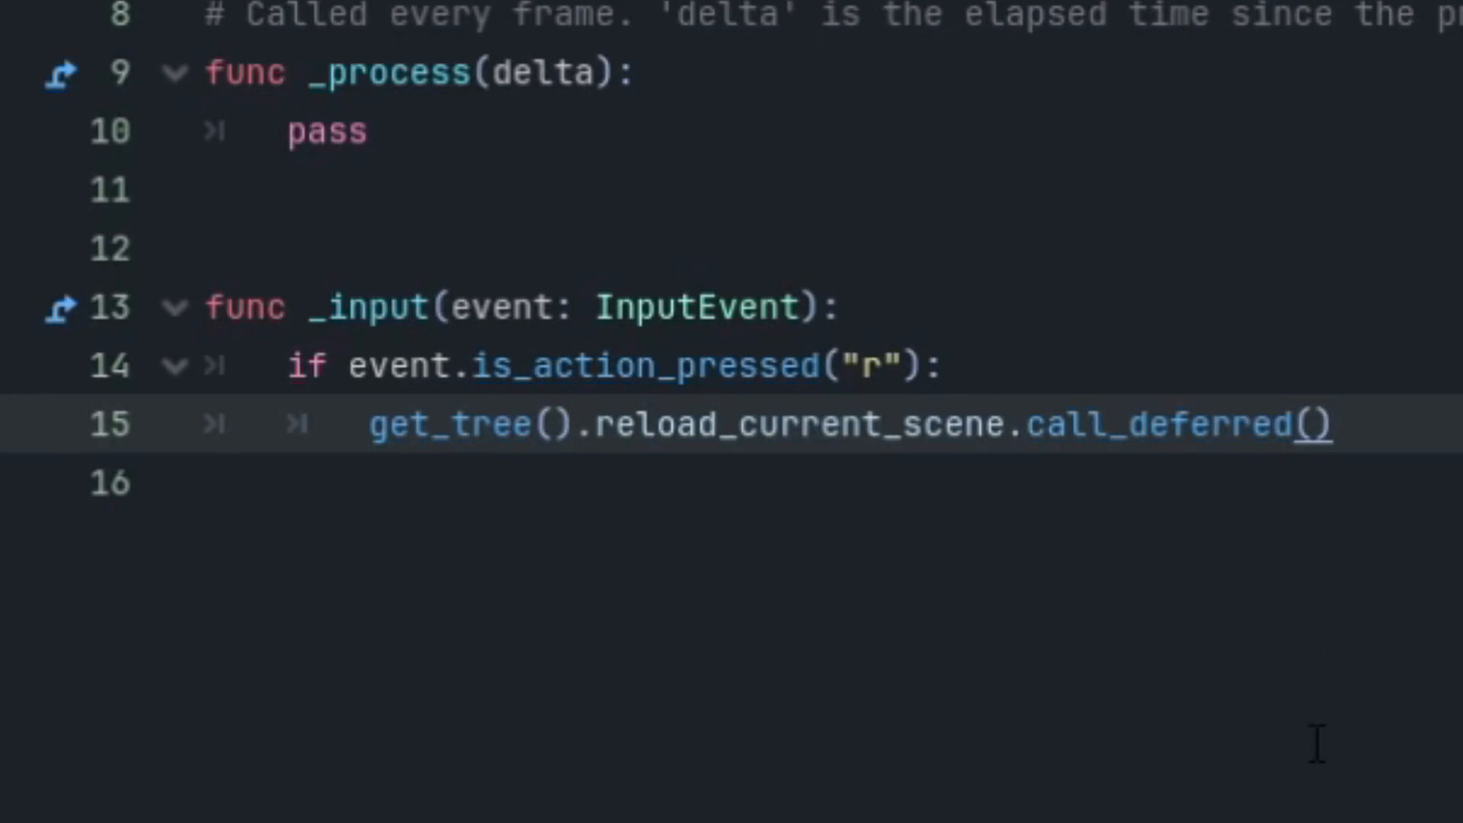
# Append 'and OS.is_debug_build()' to the "r" action check so reload only works in debug builds.
pyautogui.click(919, 364)
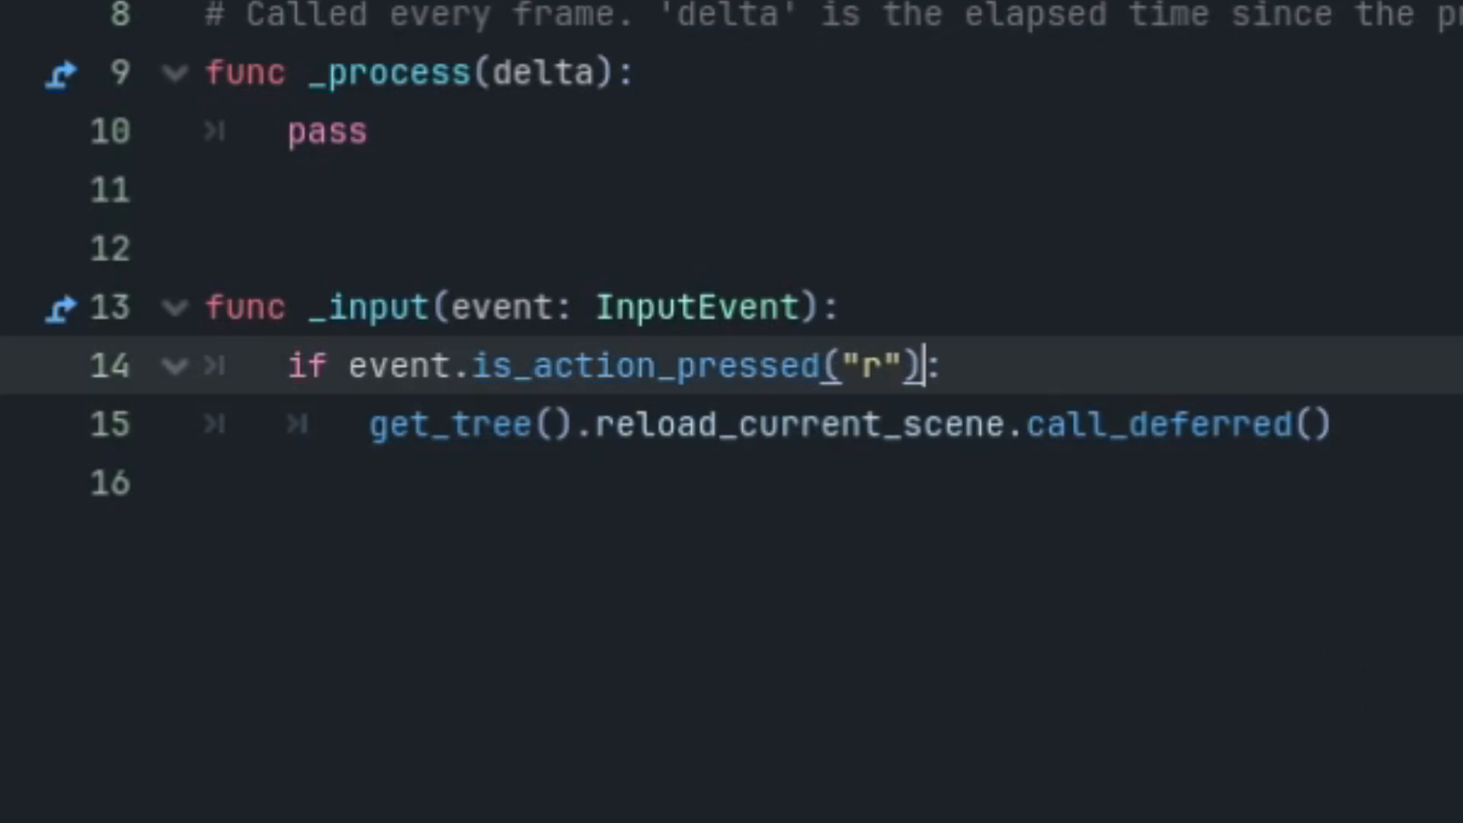
pyautogui.write('and OS')
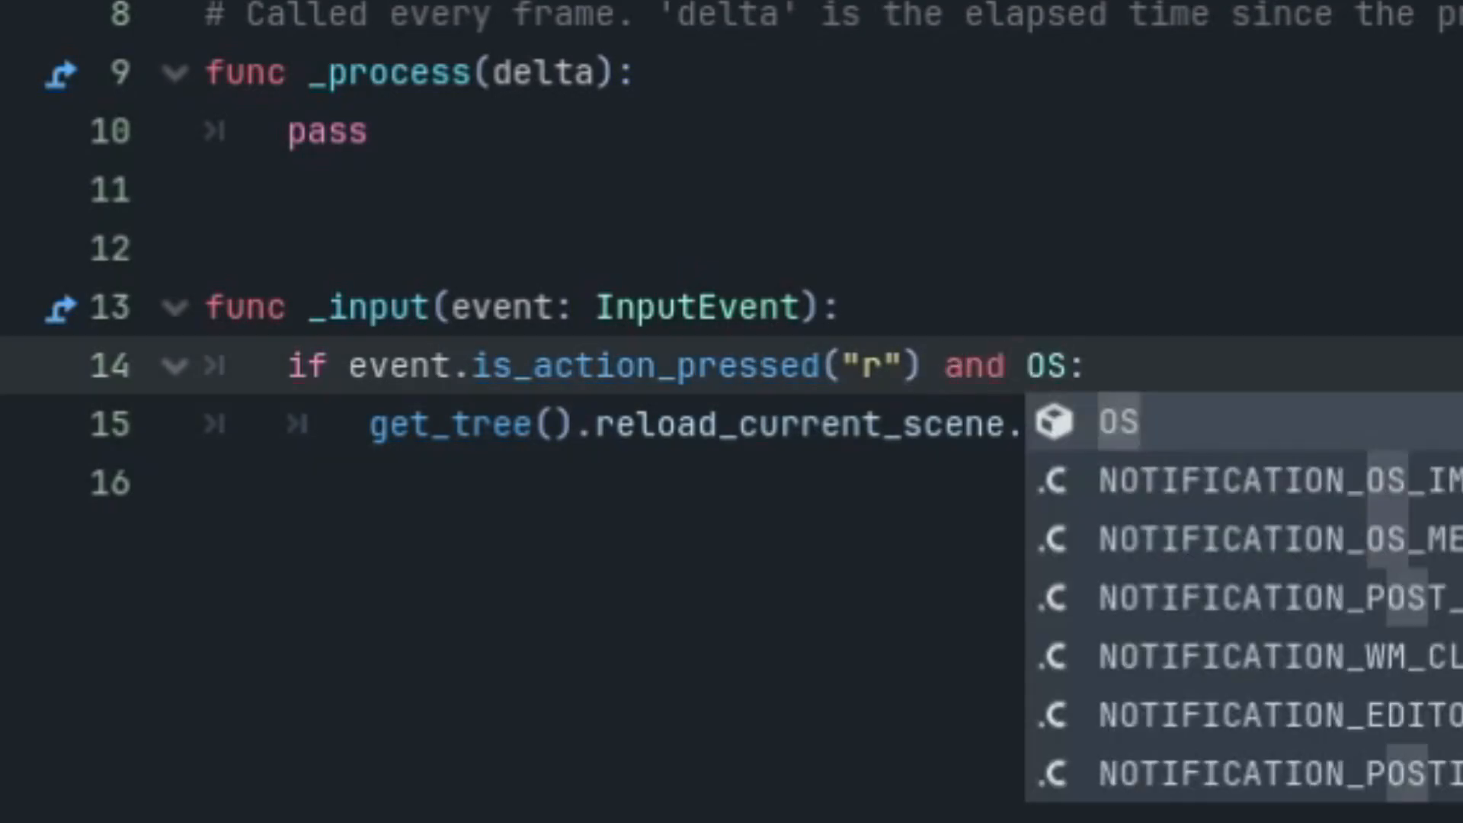
pyautogui.write('.is_')
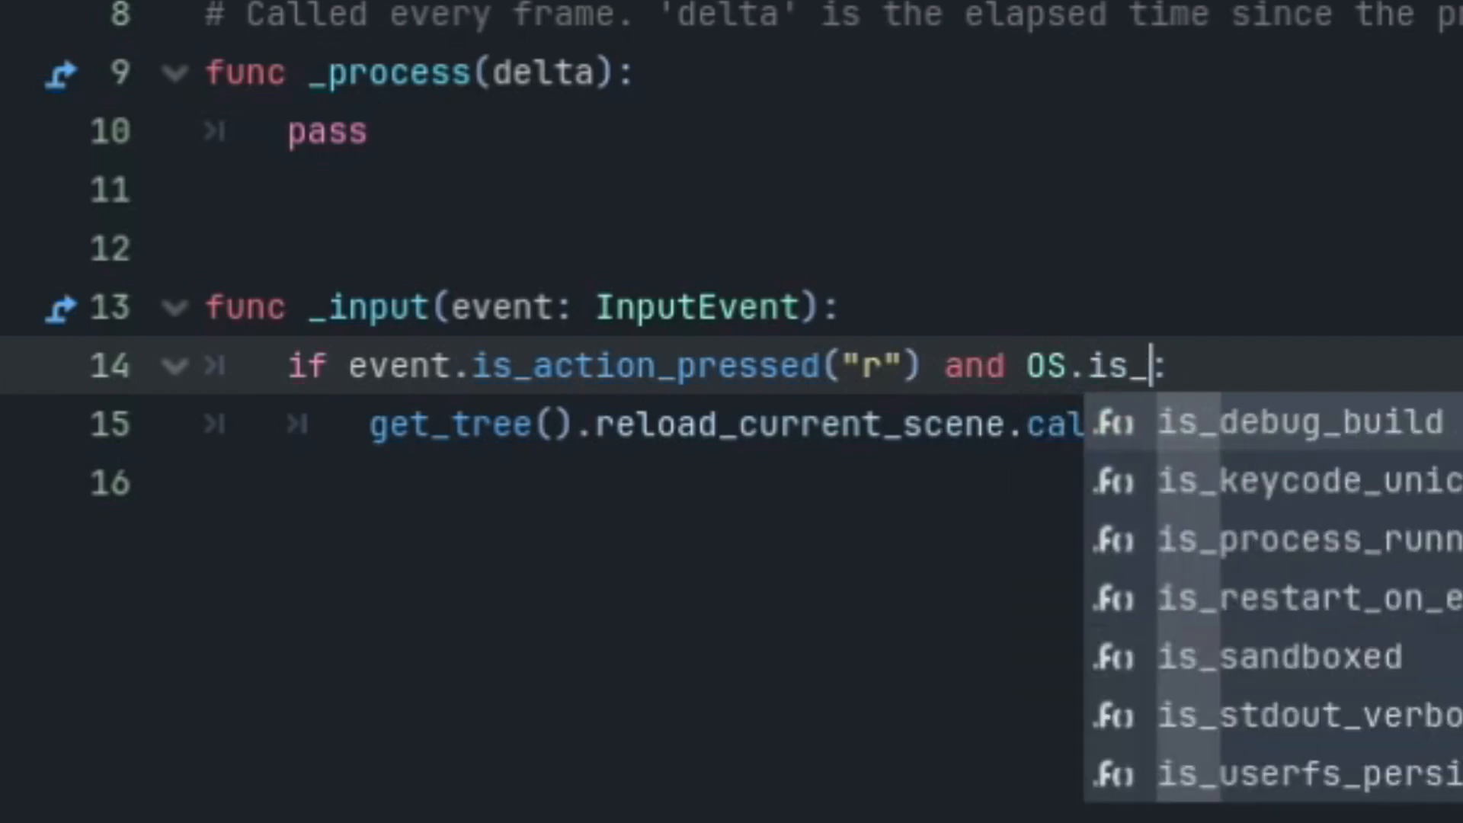
pyautogui.write('debug_build():')
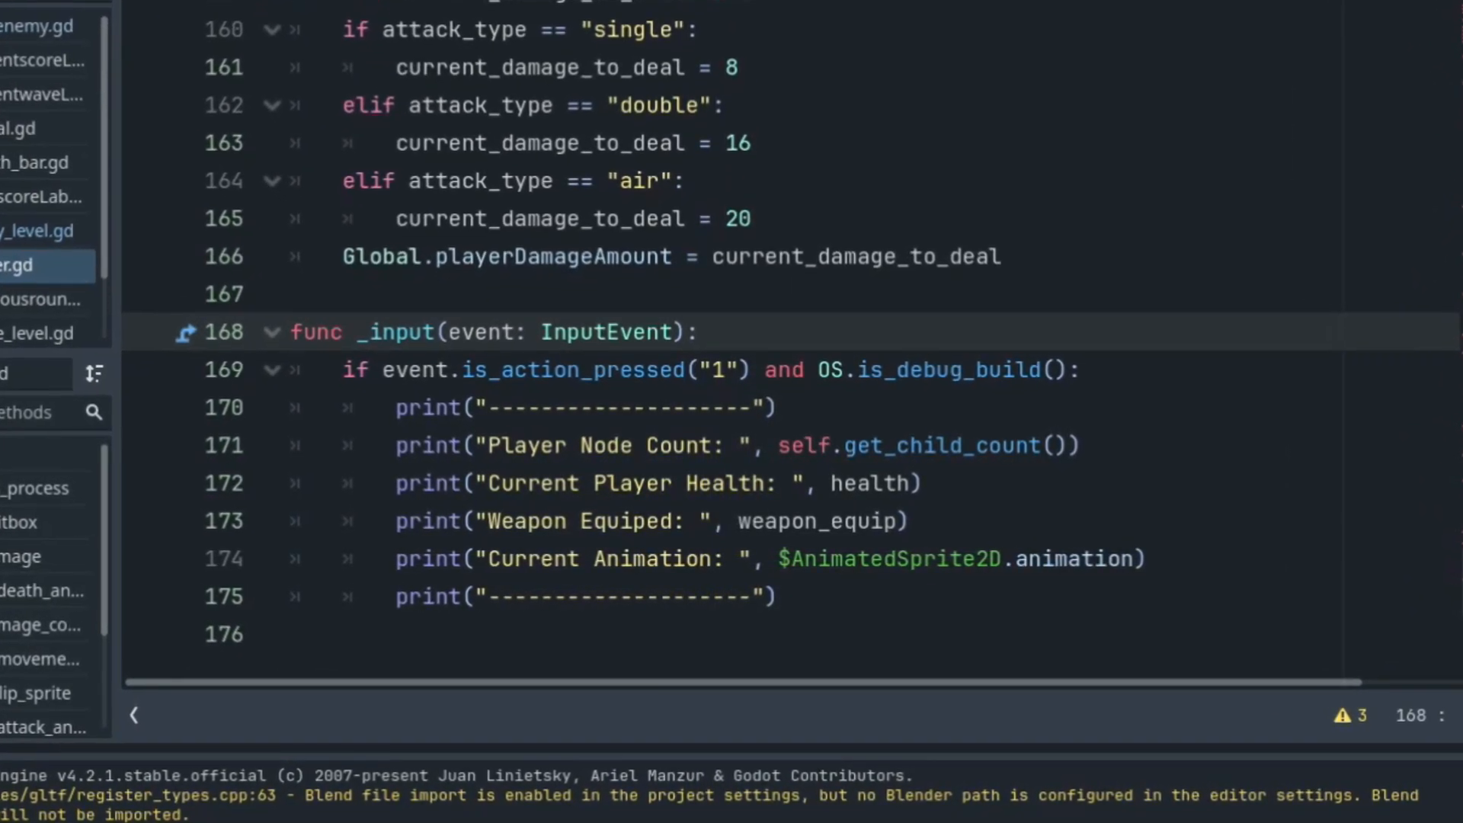
# Write 'health = health...' under the debug-build check, accepting the health autocomplete.
pyautogui.scroll(-3)
pyautogui.write('h')
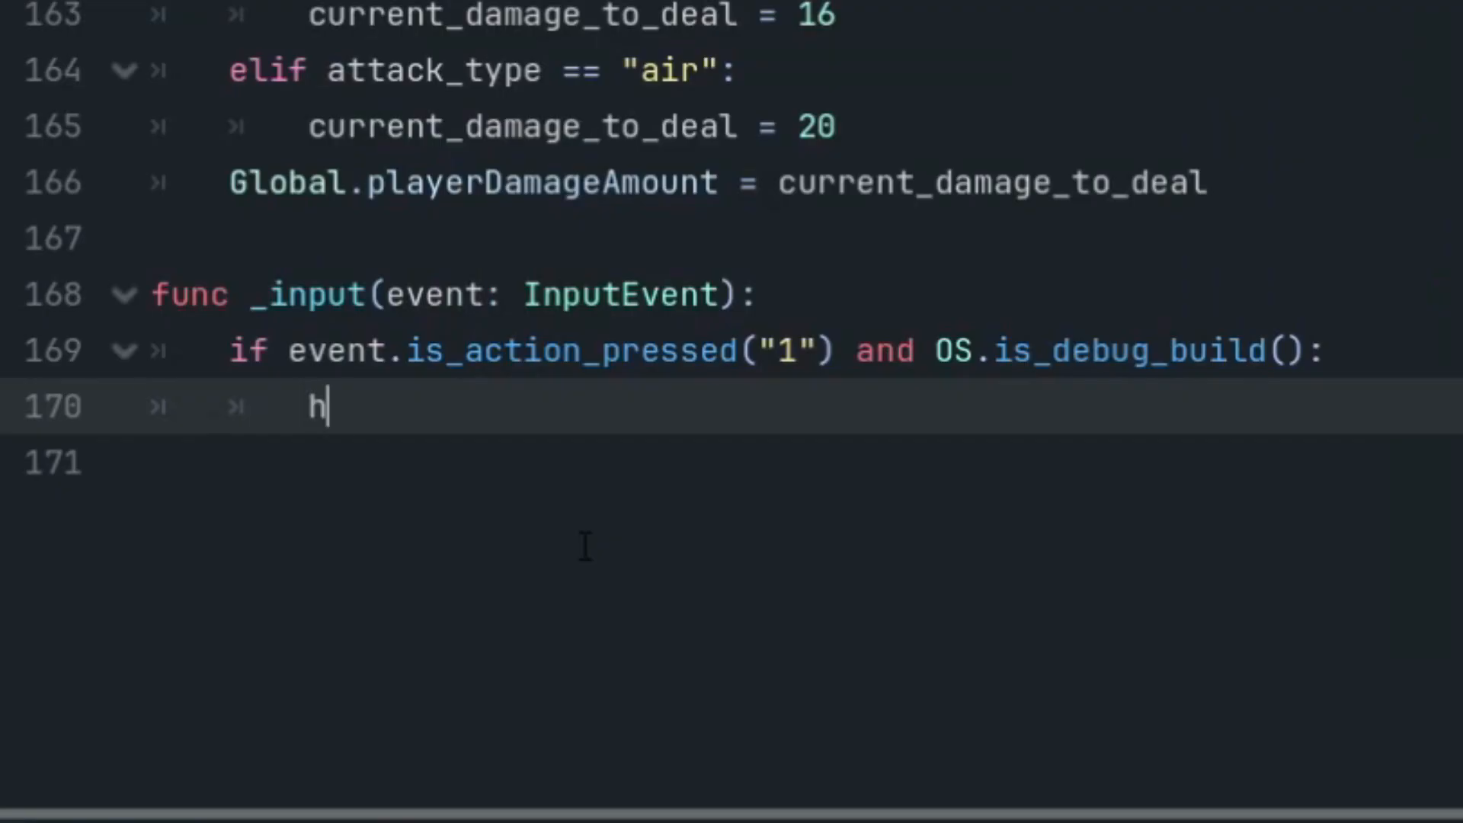
pyautogui.write('ealth = heal')
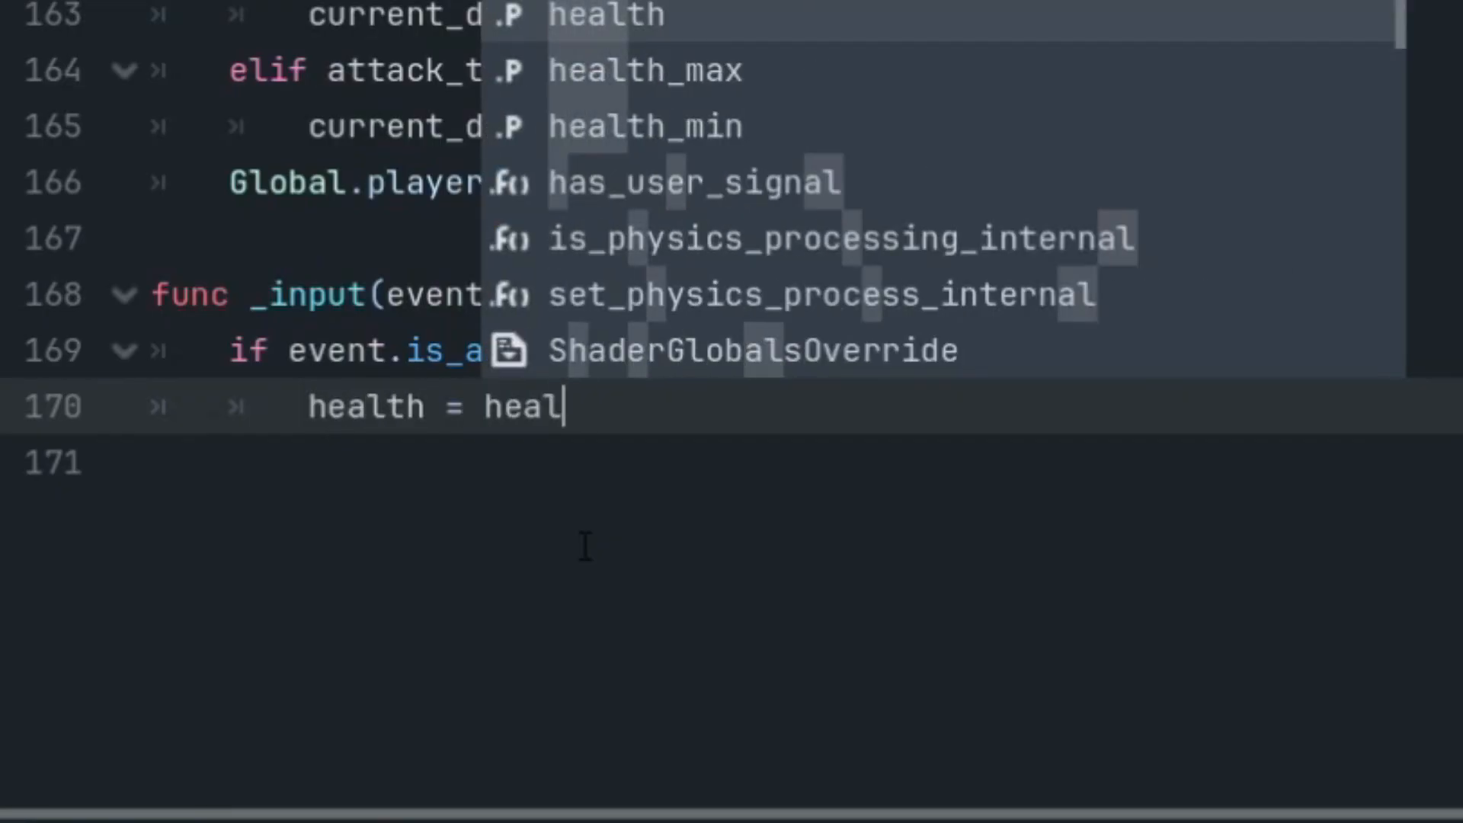
pyautogui.press('Tab')
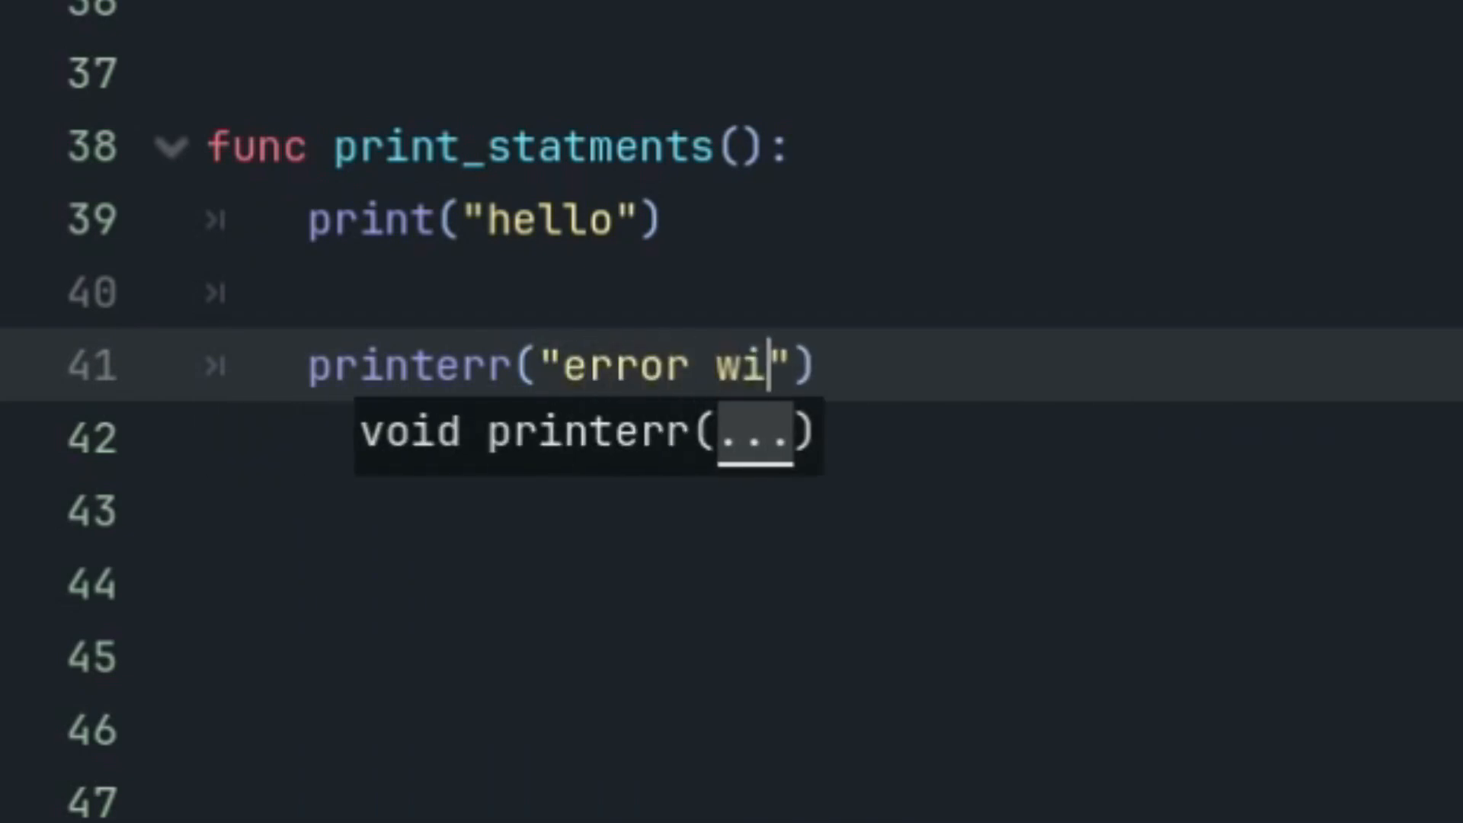
# Finish the hello print and the printerr message "no weapon is equiped to the player".
pyautogui.write('th saying hello")')
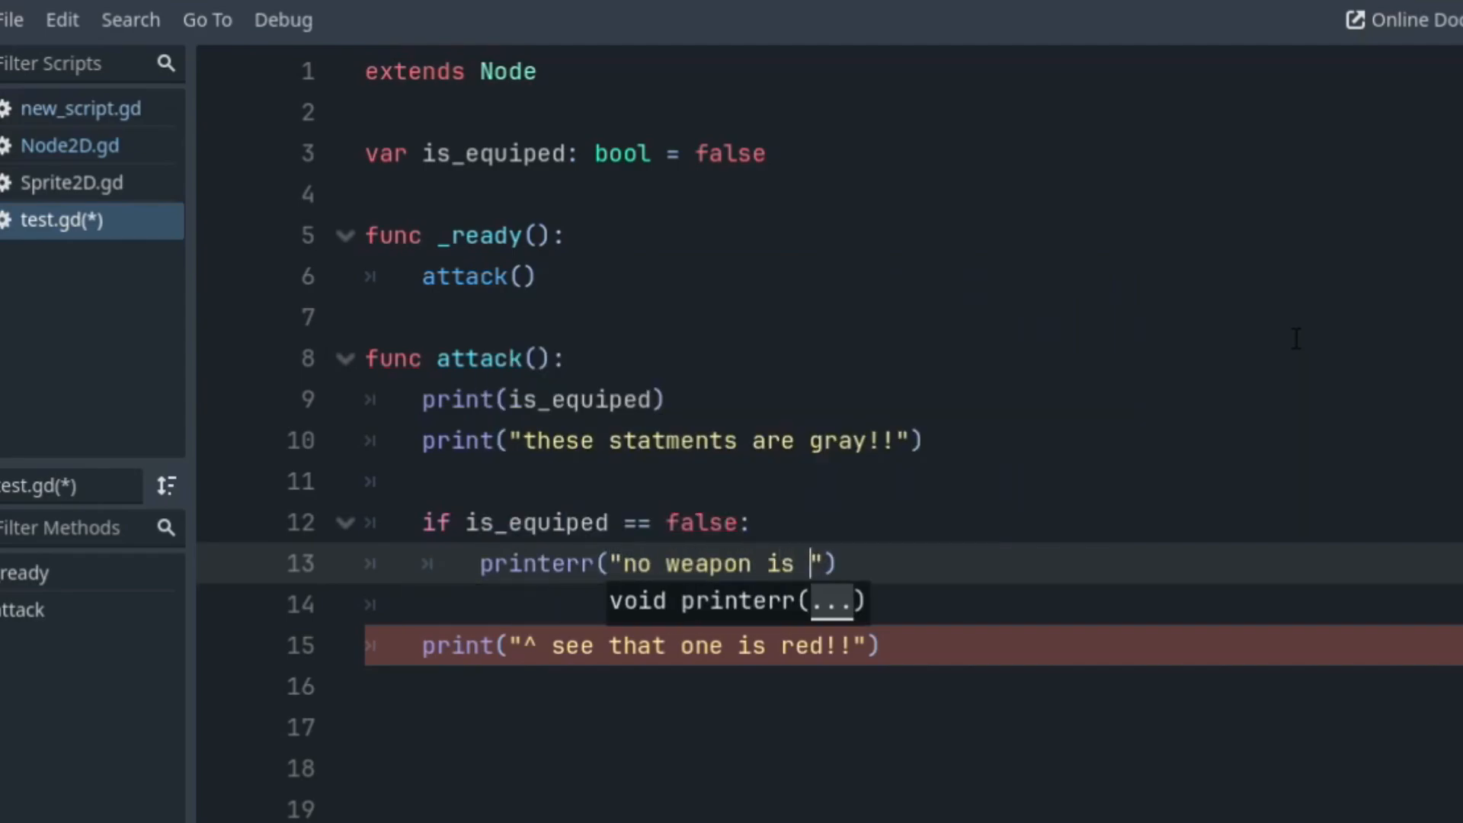
pyautogui.write('equiped to the player')
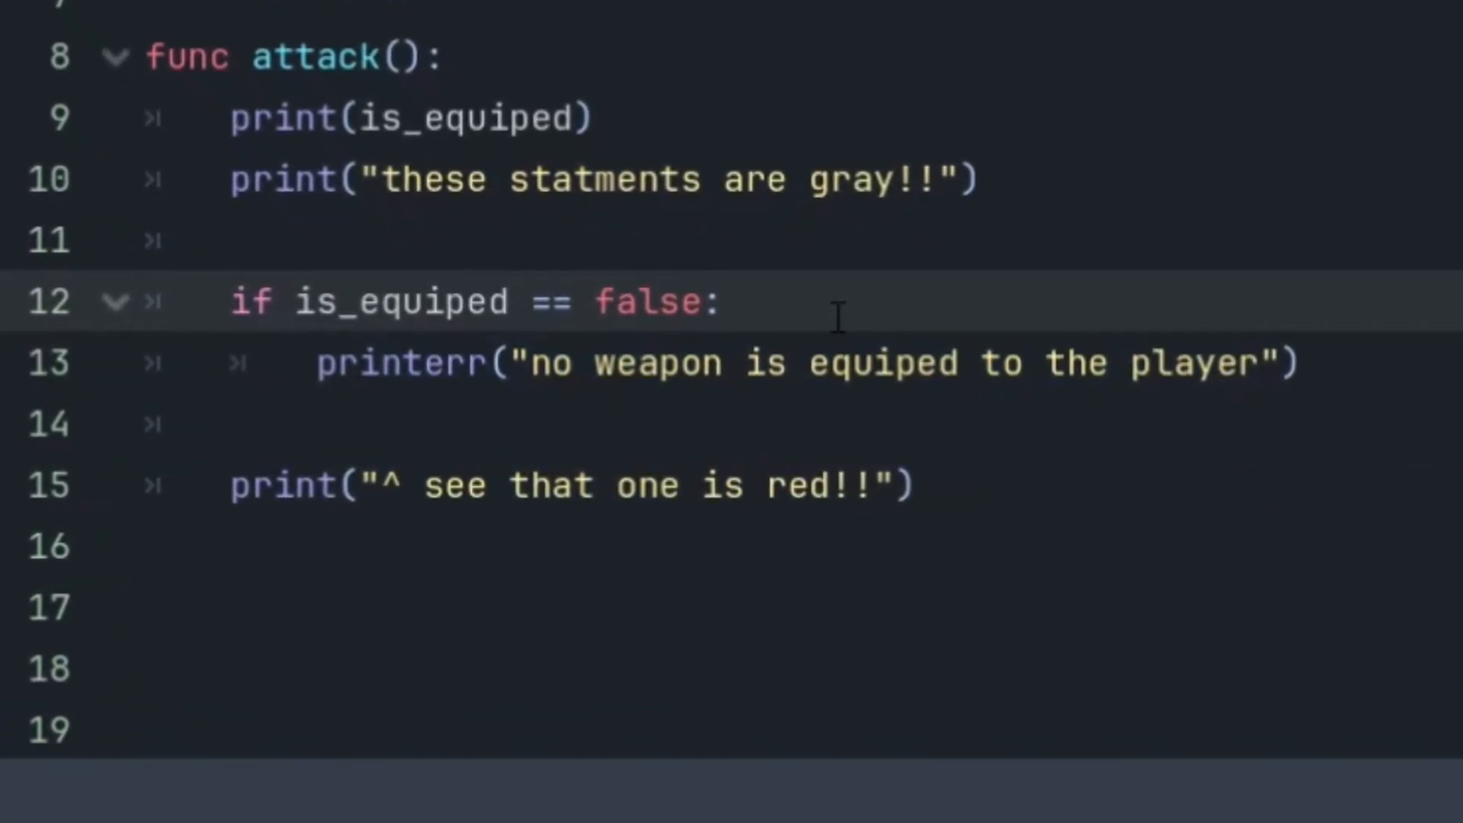
# Swap printerr for push_error on the missing-weapon message in attack().
pyautogui.doubleClick(392, 363)
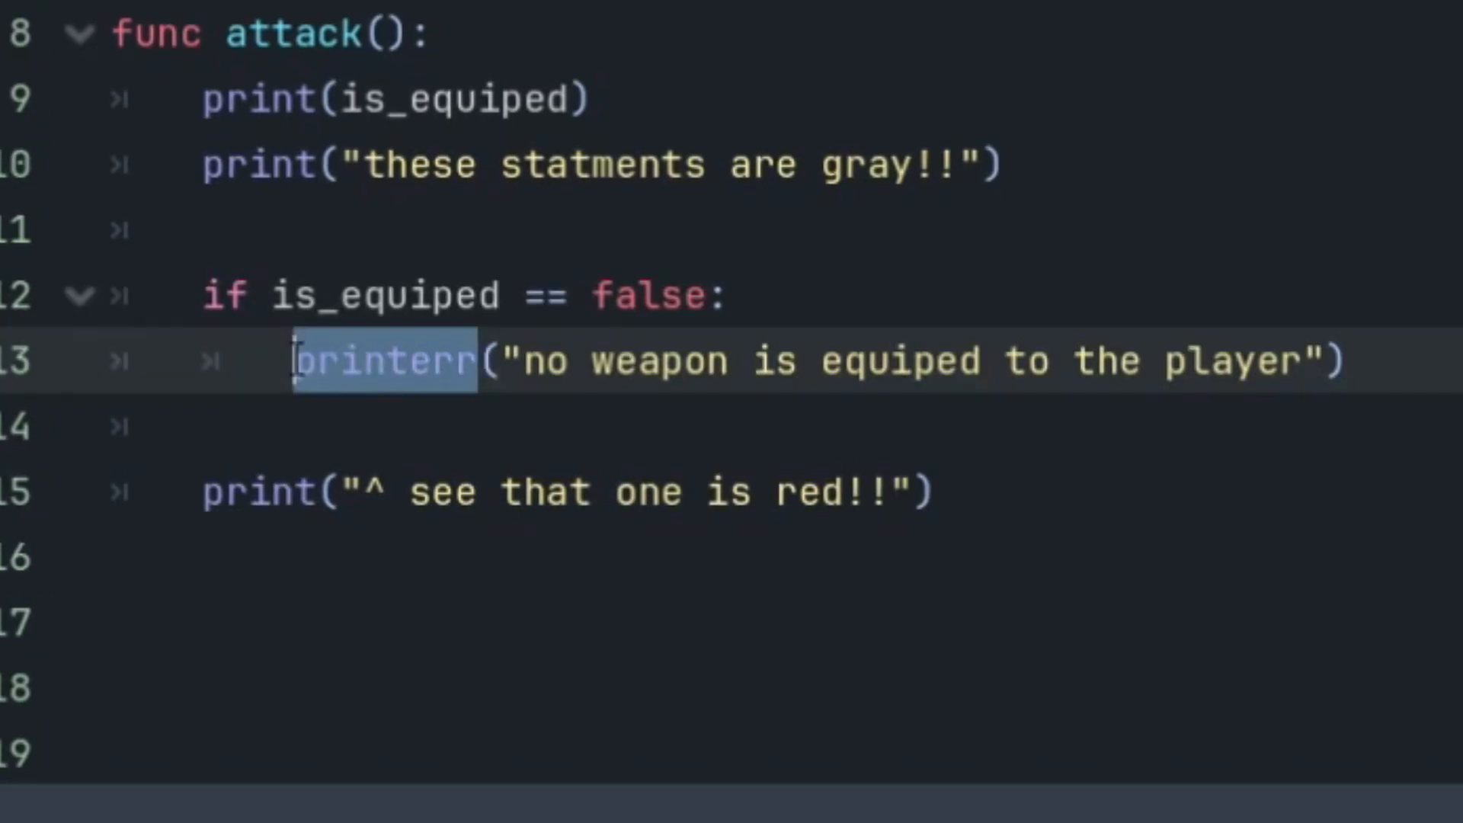
pyautogui.write('push_erro')
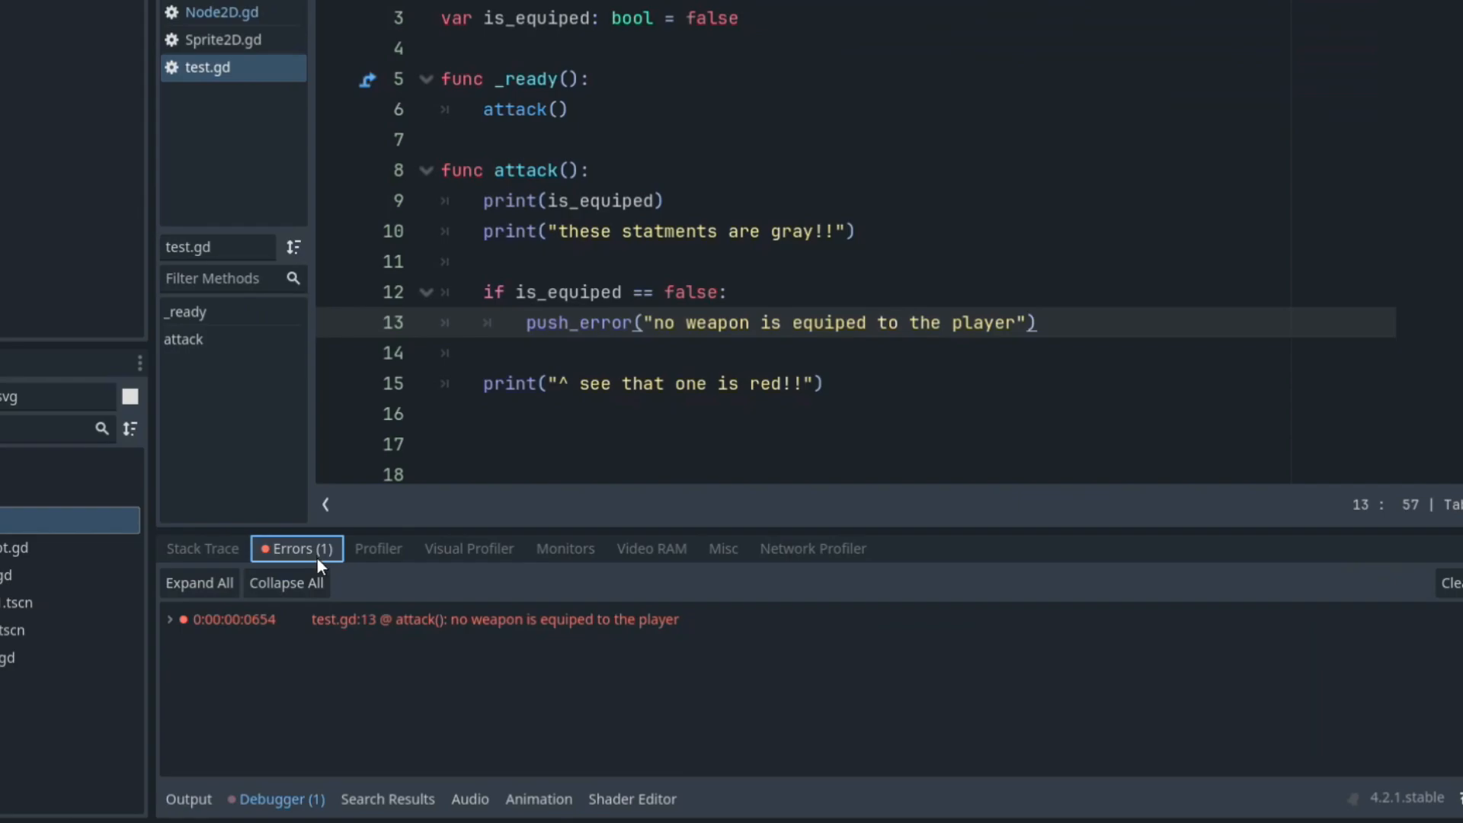
pyautogui.moveTo(244, 631)
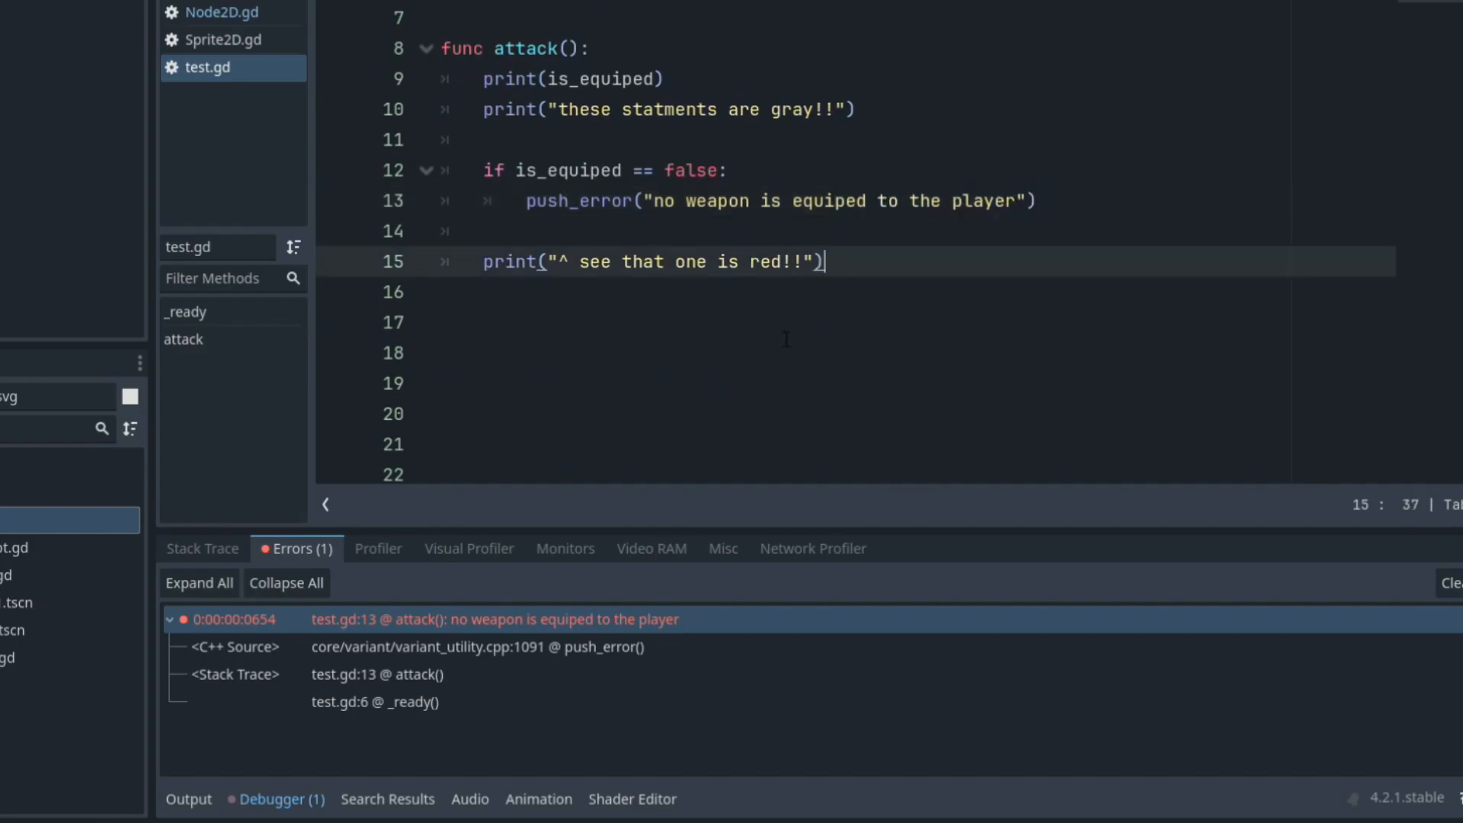
pyautogui.moveTo(425, 634)
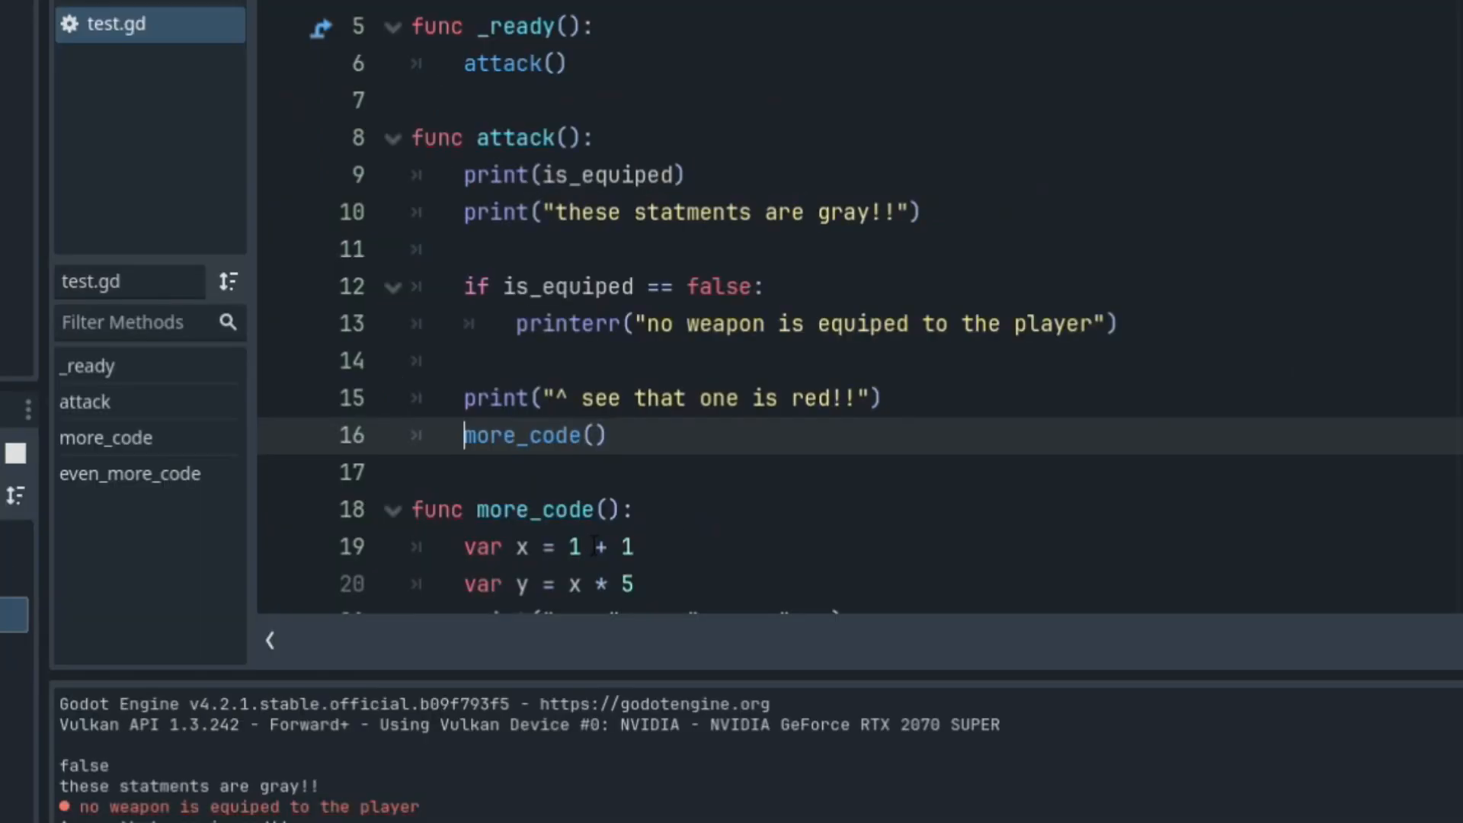
# Add a breakpoint on line 10 of test.gd and resume execution after pausing there.
pyautogui.click(284, 139)
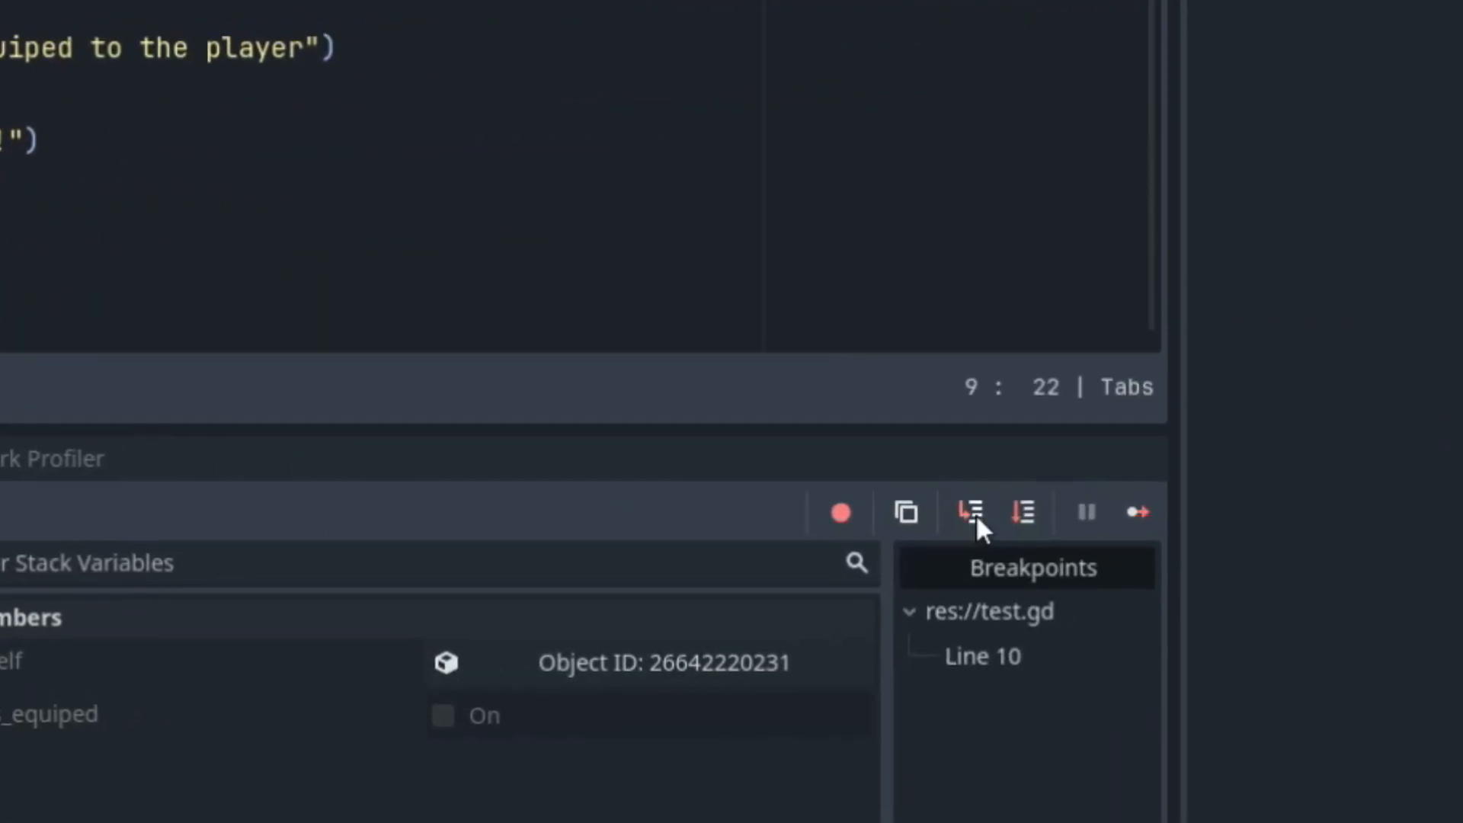
pyautogui.moveTo(971, 512)
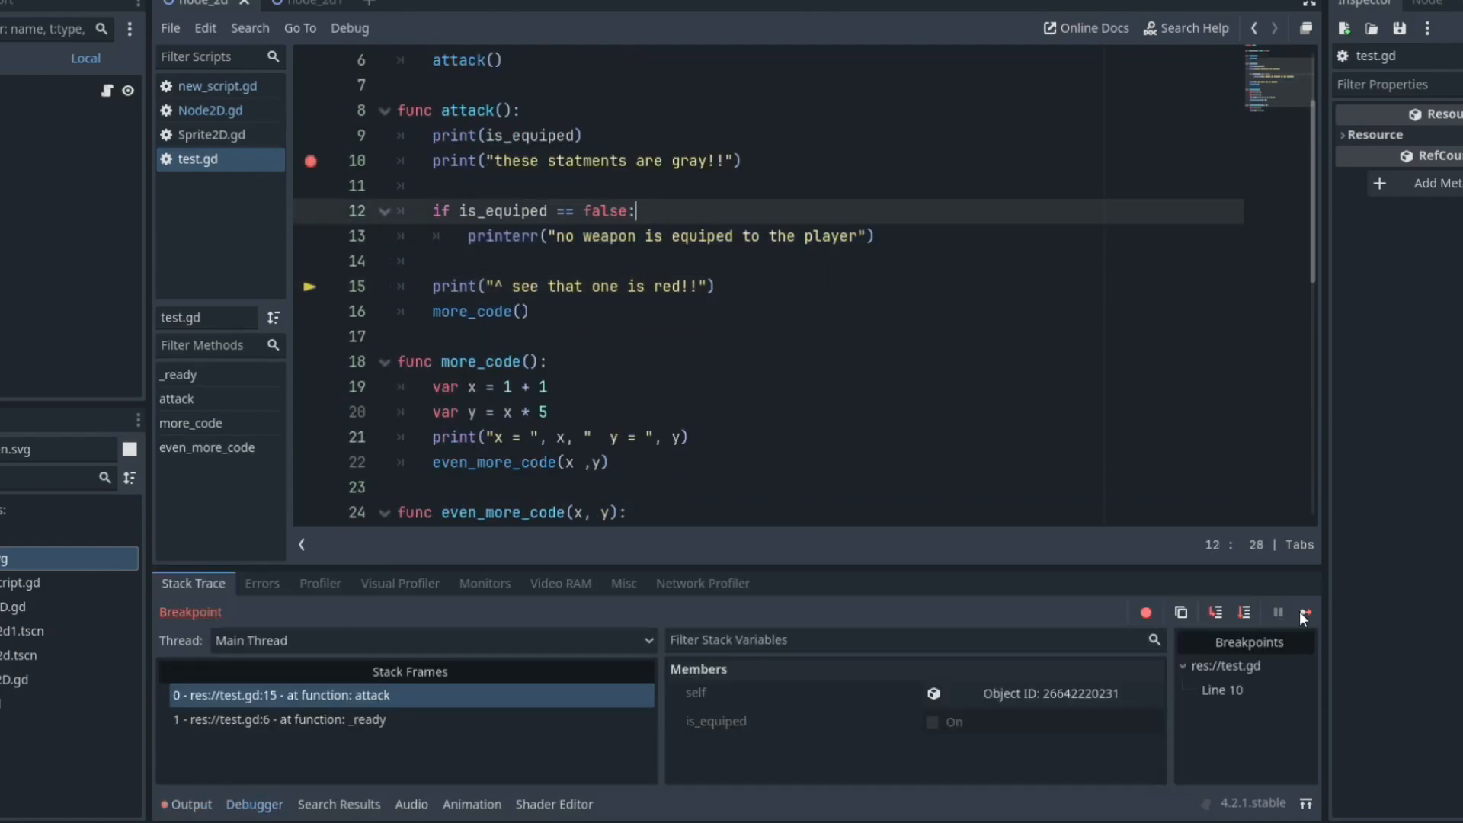
pyautogui.click(1215, 613)
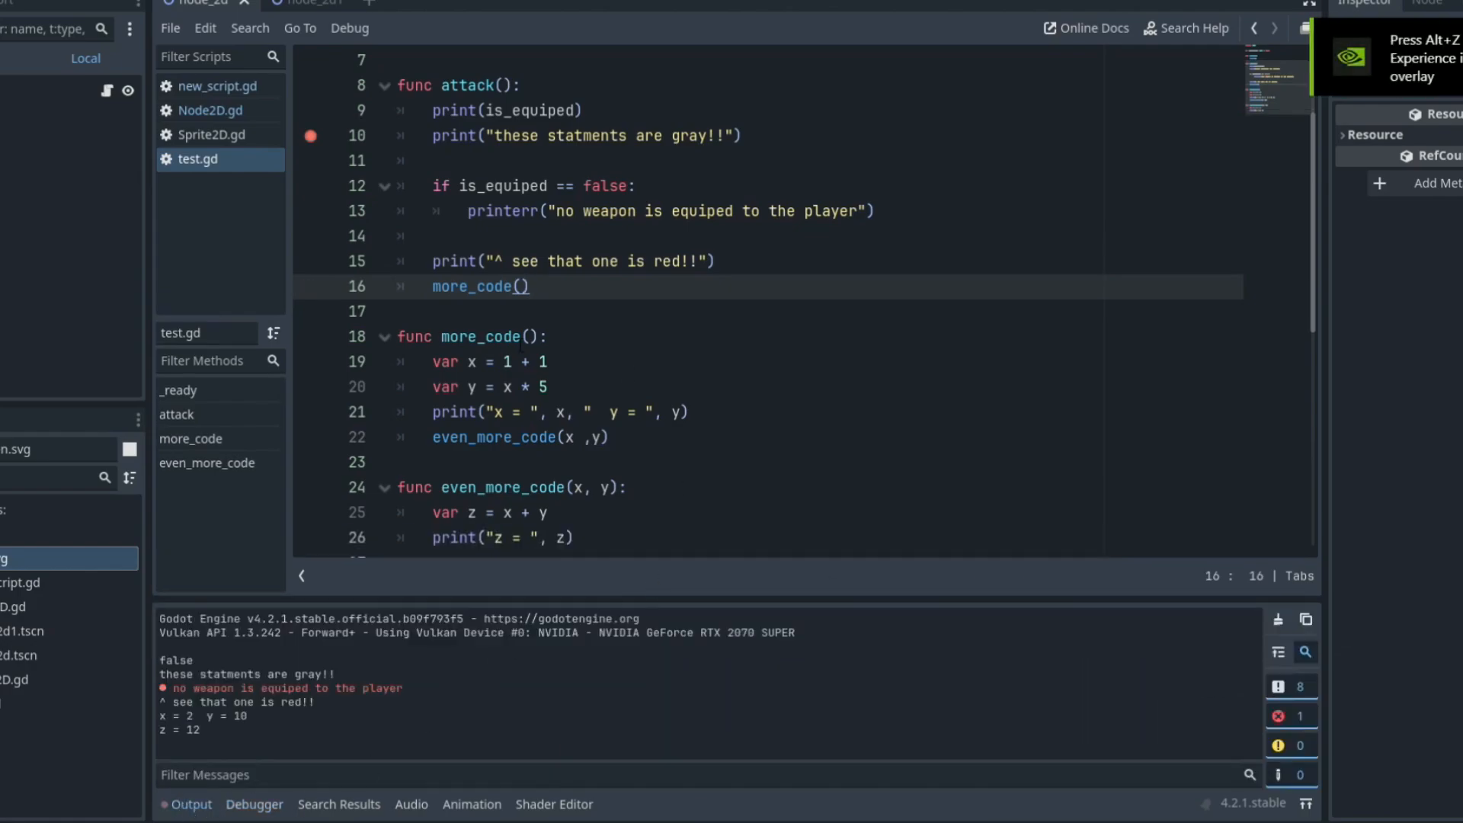
pyautogui.scroll(-3)
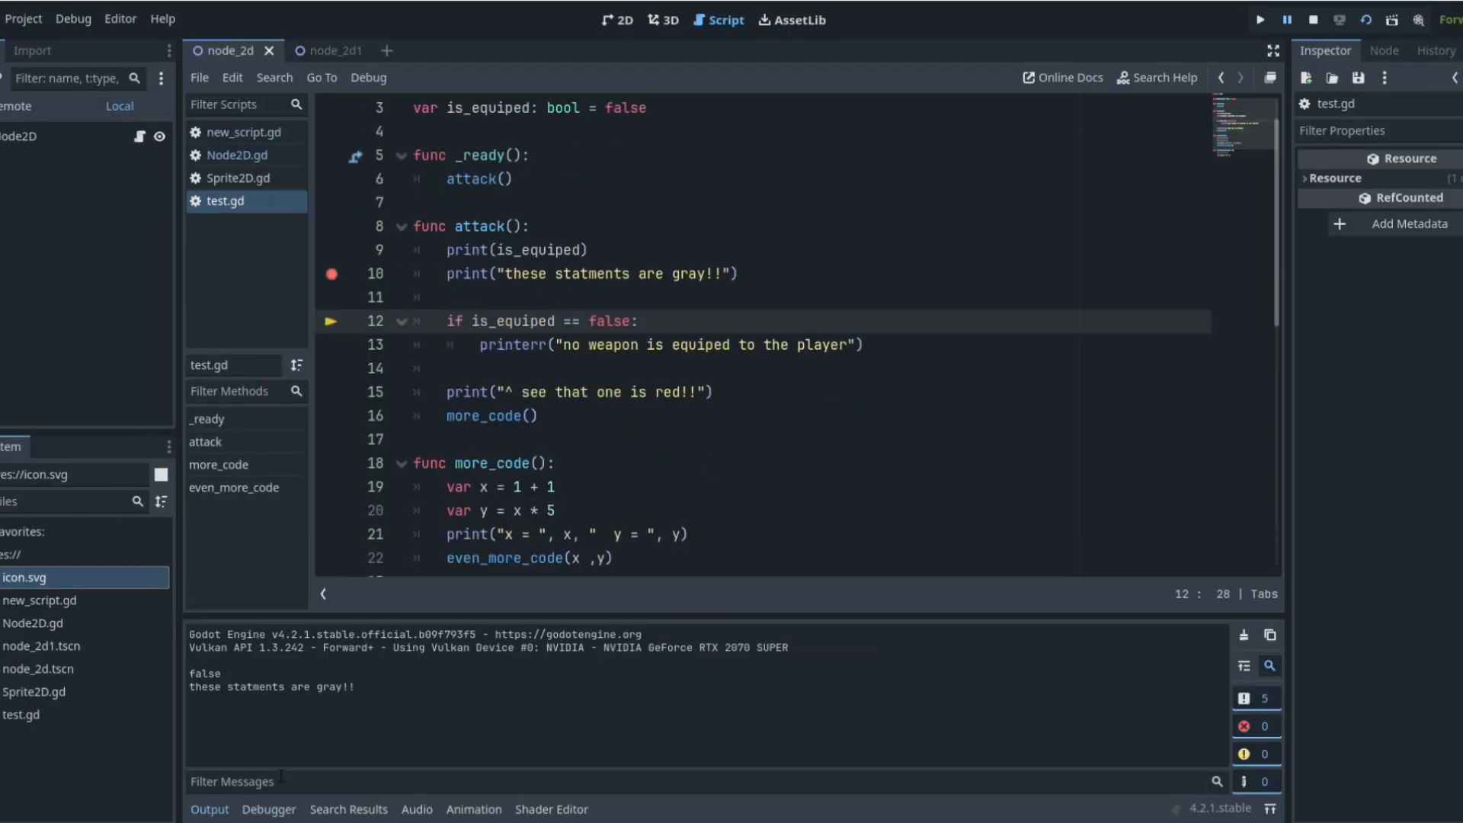
# Step Into the next line via the Debug menu, then Continue so the script prints through "z = 12".
pyautogui.click(367, 78)
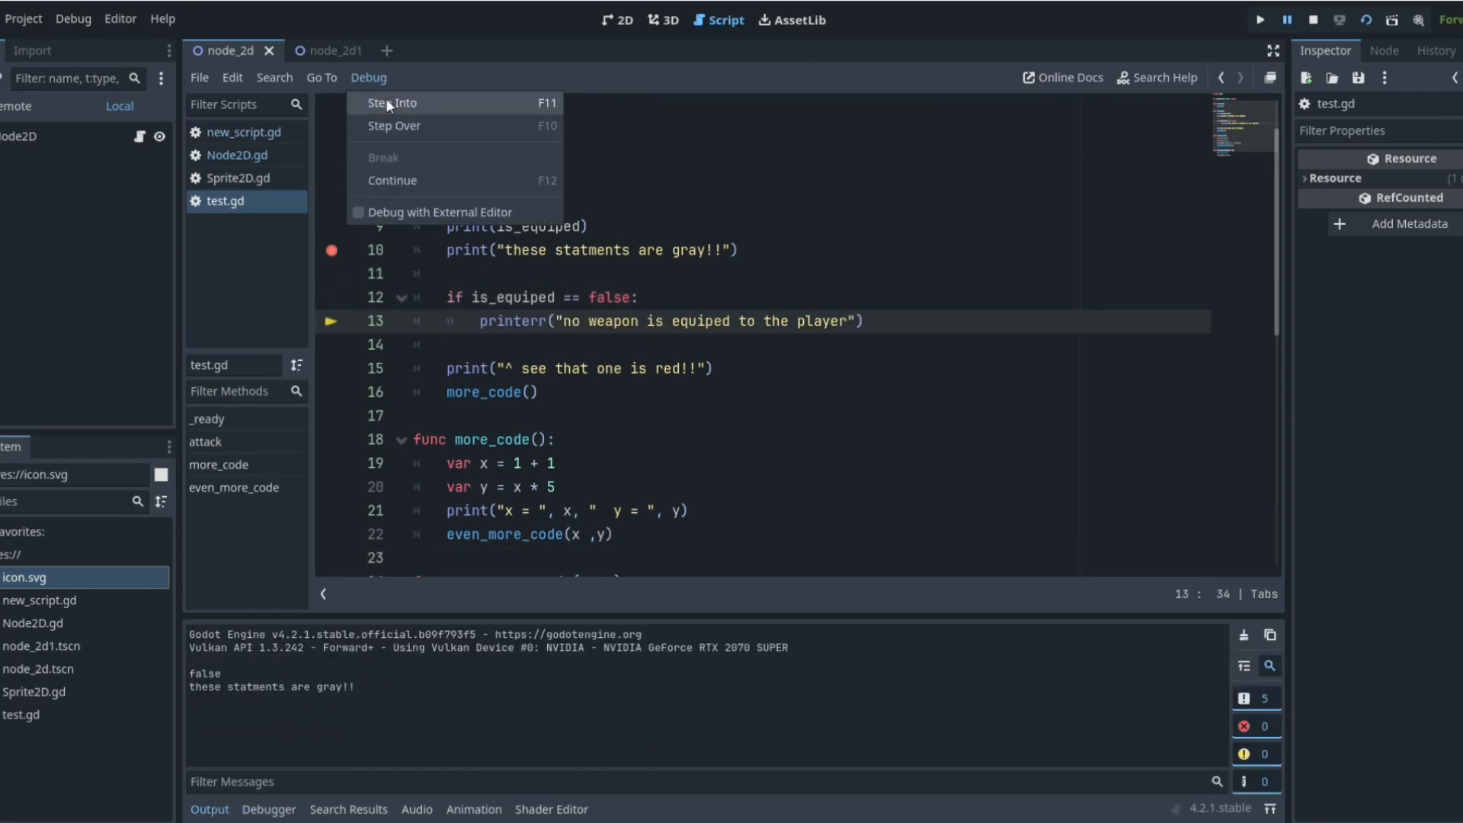
pyautogui.click(394, 102)
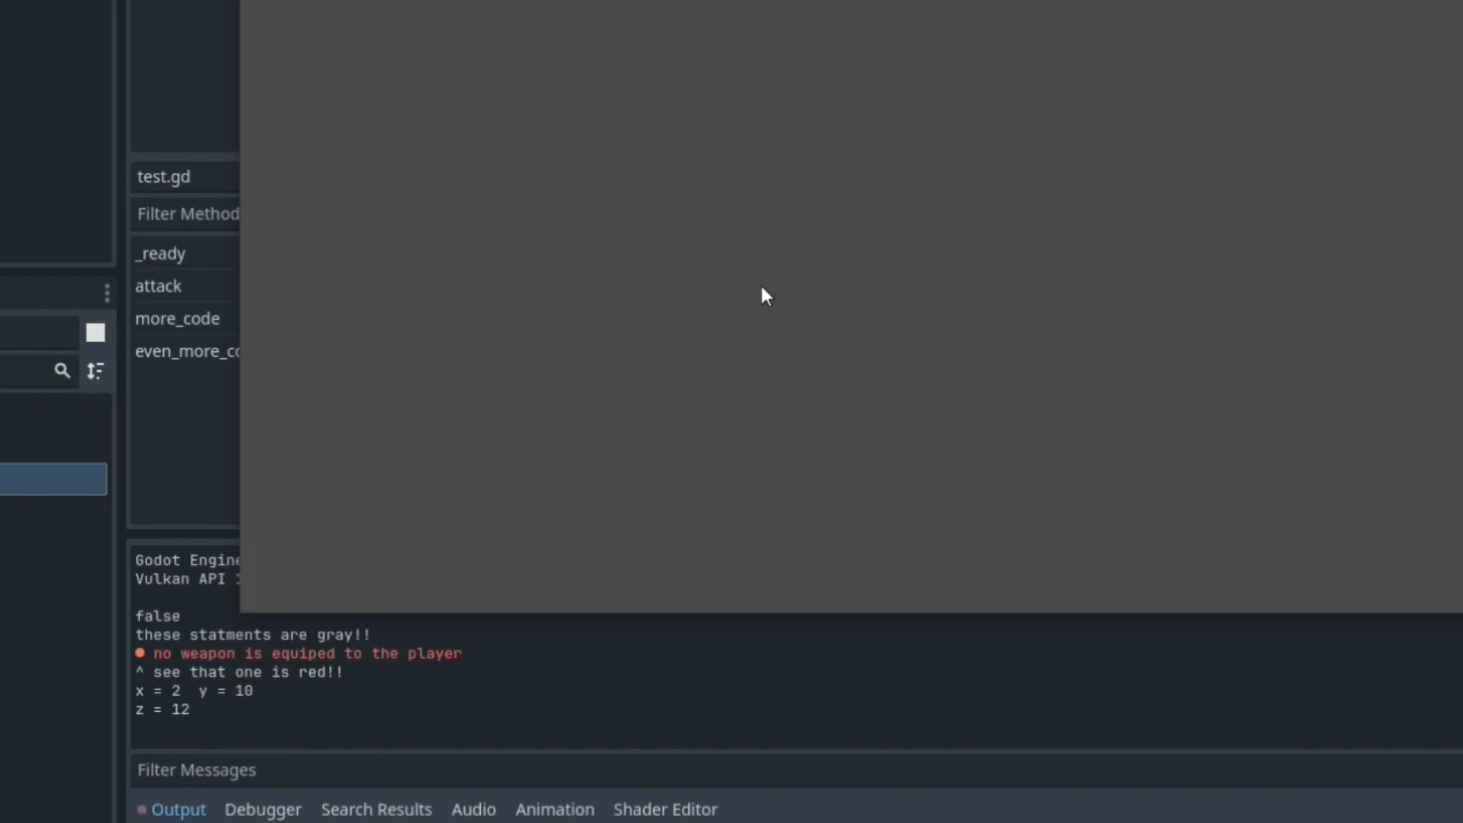
pyautogui.click(378, 61)
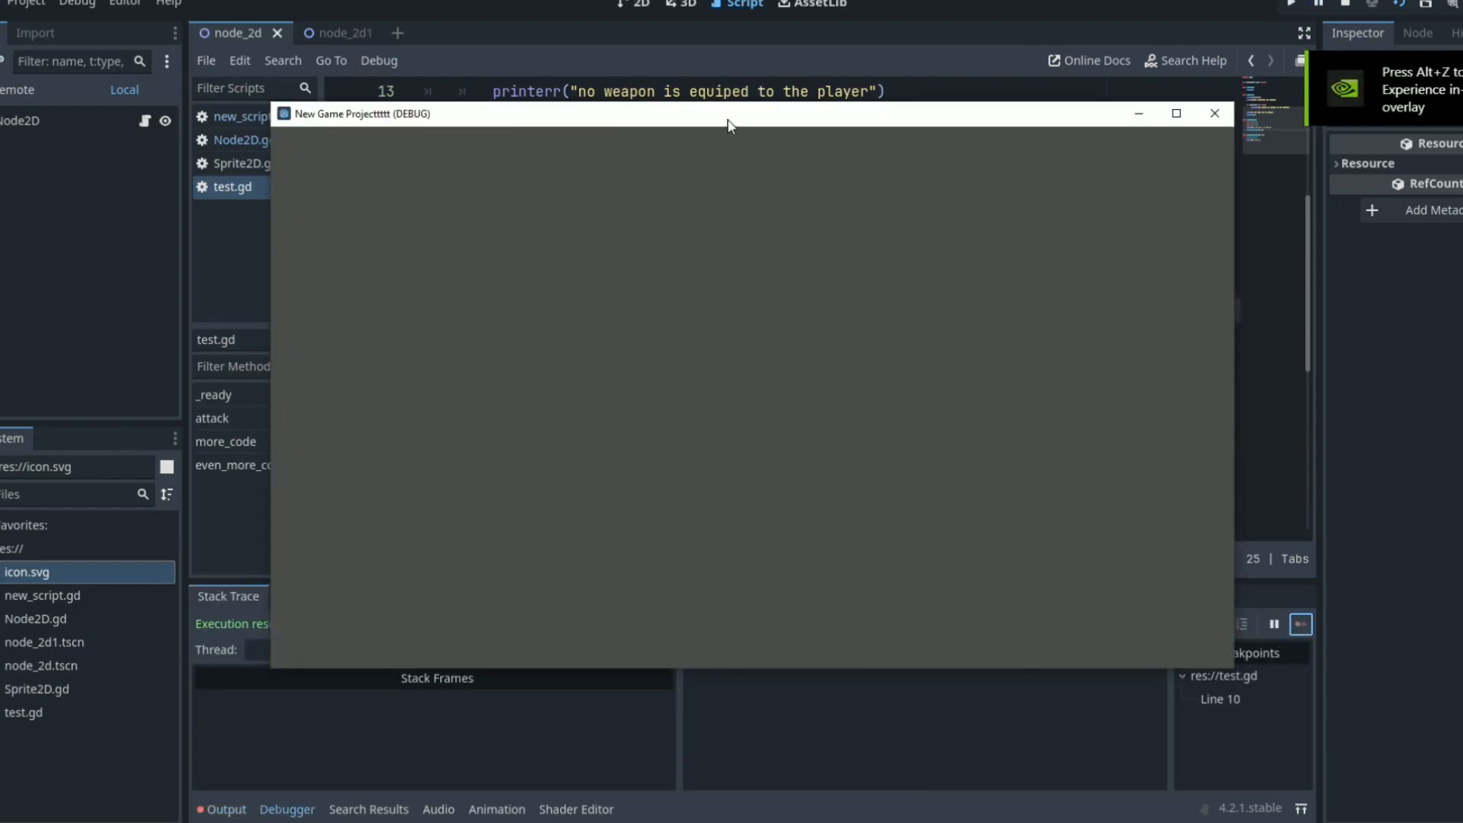
pyautogui.click(1215, 112)
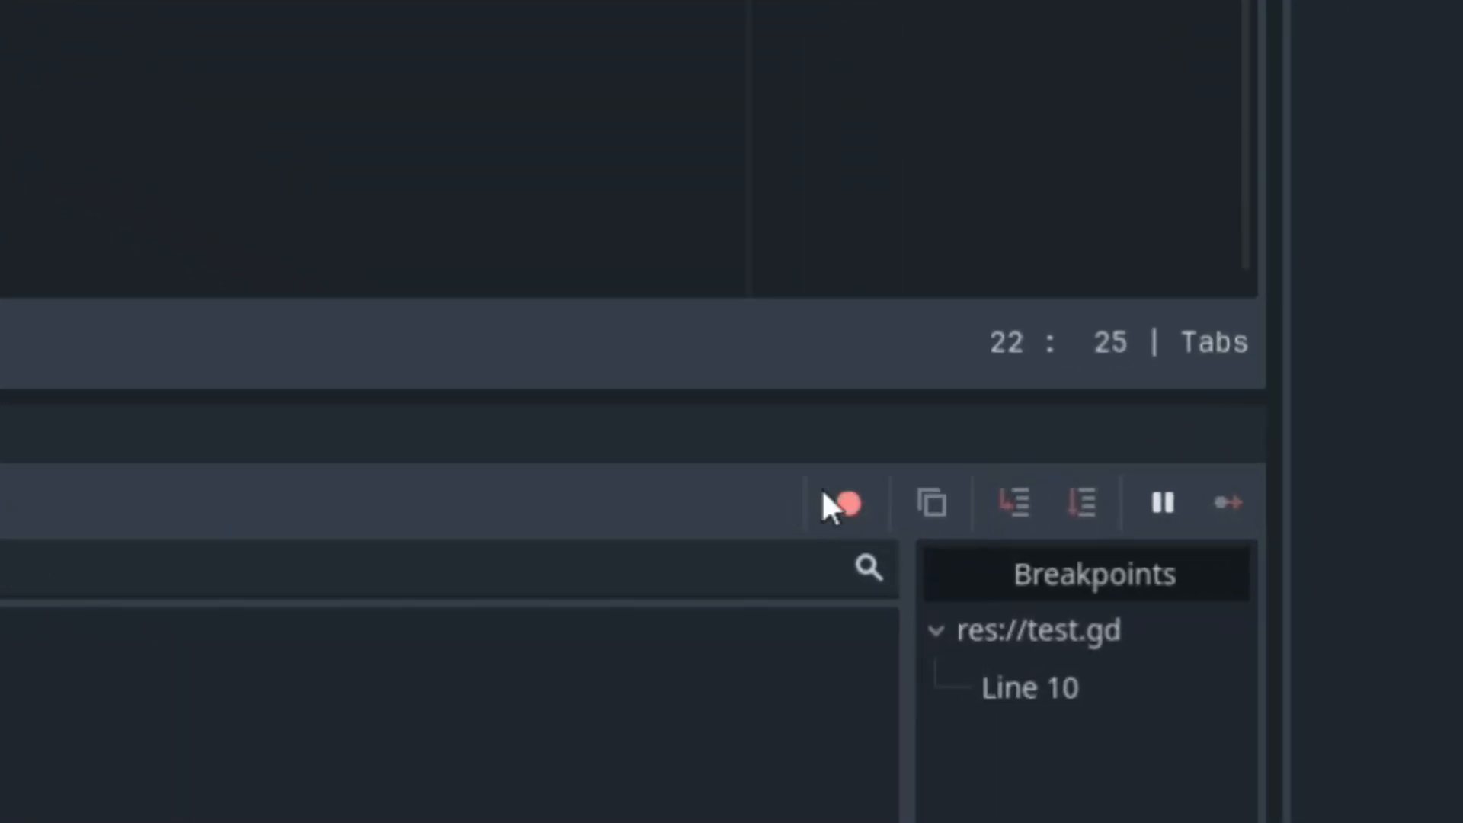
# Enable Skip Breakpoints before running the project for profiling.
pyautogui.click(845, 504)
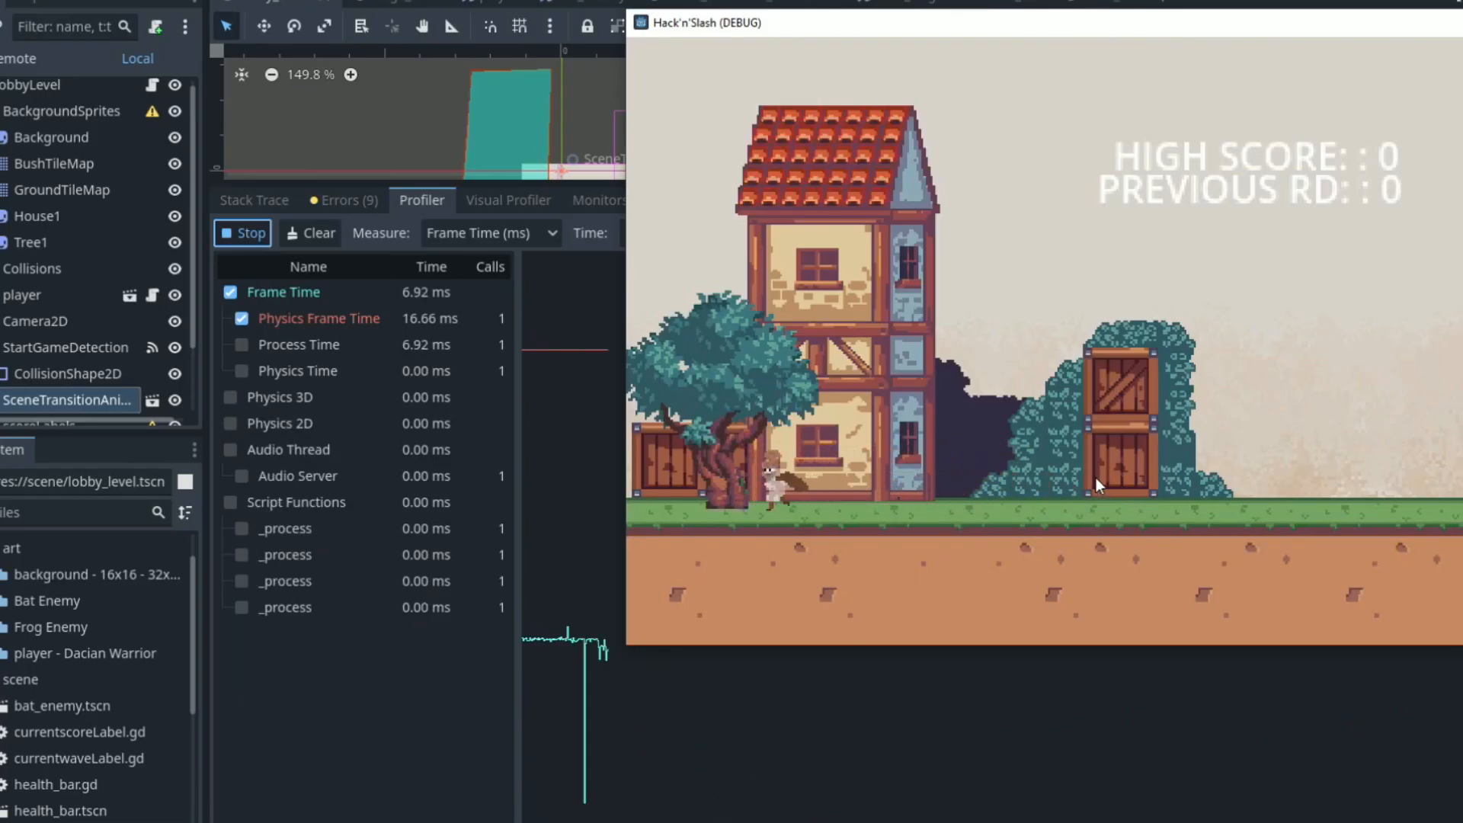
# Show the Debug menu's Visible Collision Shapes, Paths and Navigation options.
pyautogui.click(189, 27)
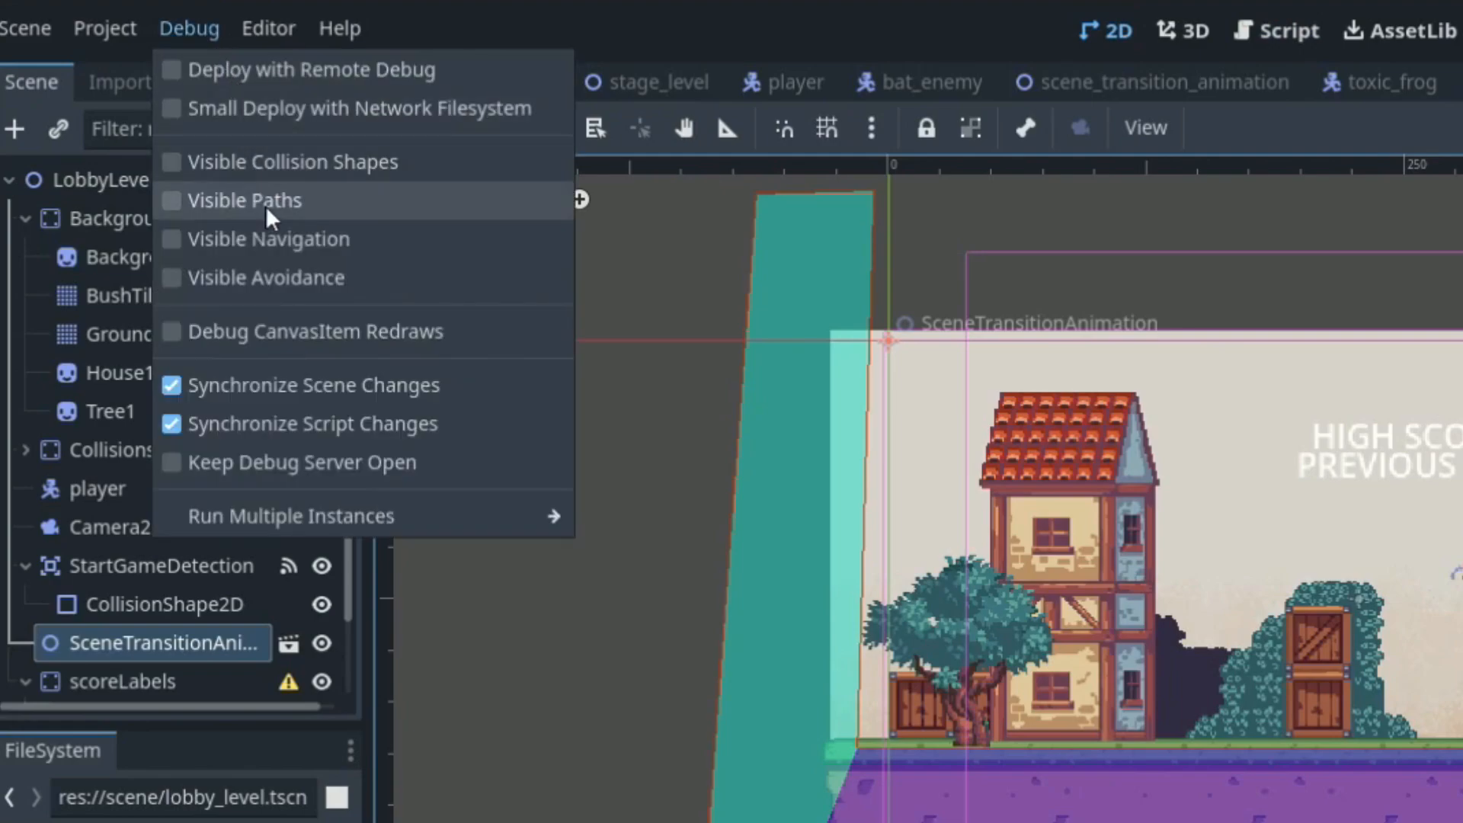
pyautogui.moveTo(335, 384)
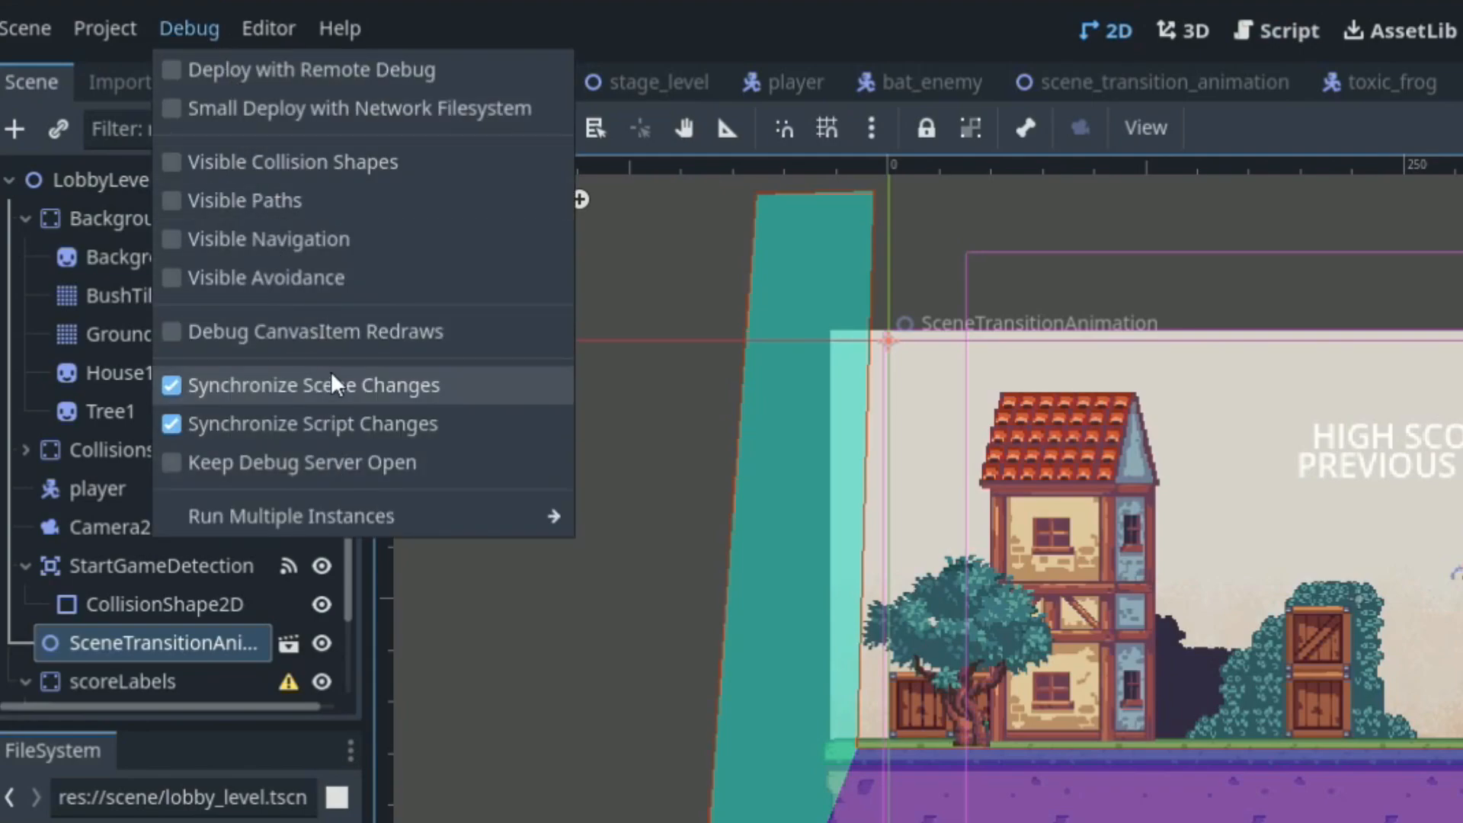
pyautogui.moveTo(555, 230)
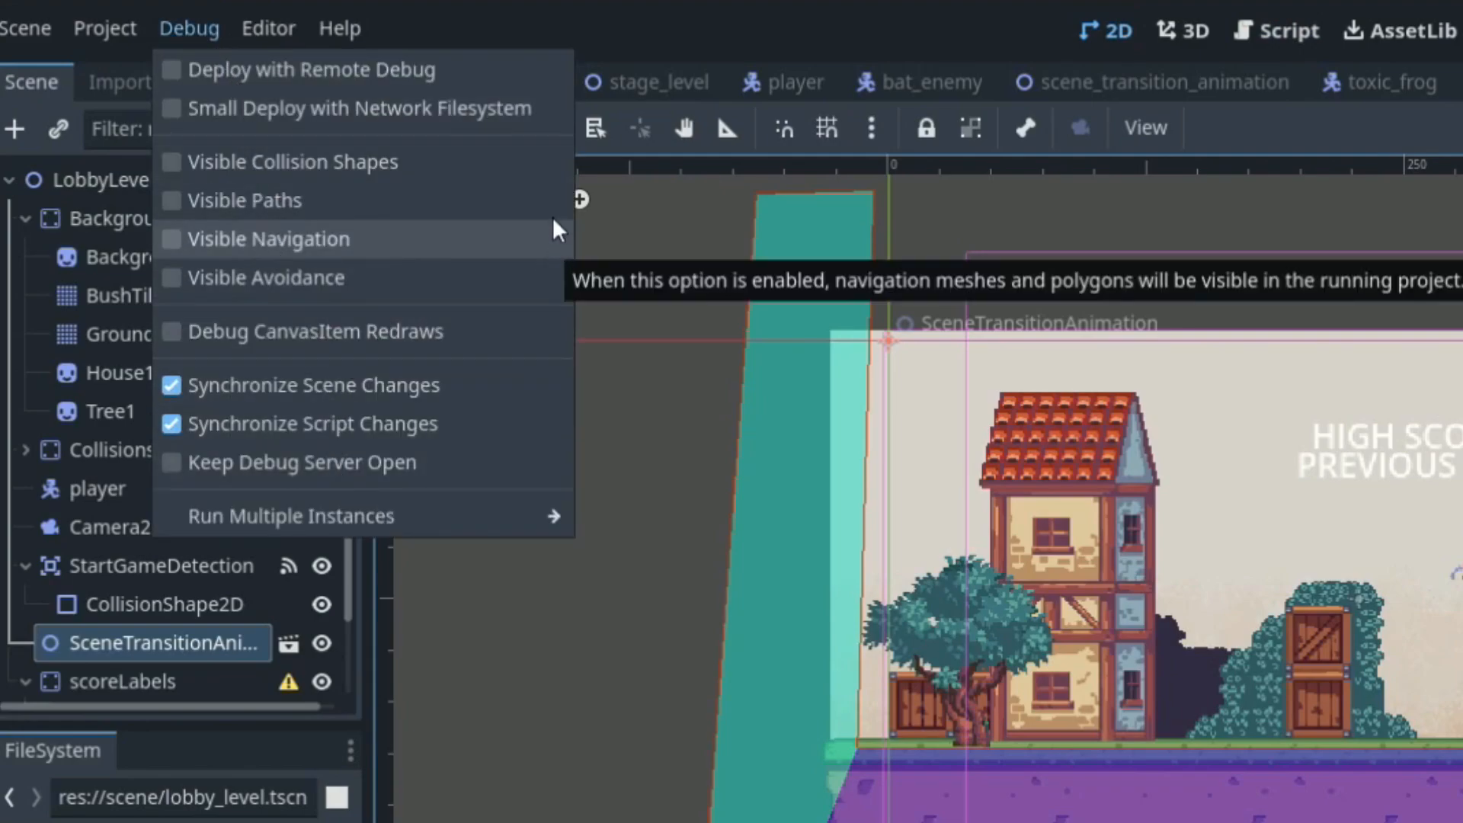
pyautogui.moveTo(405, 174)
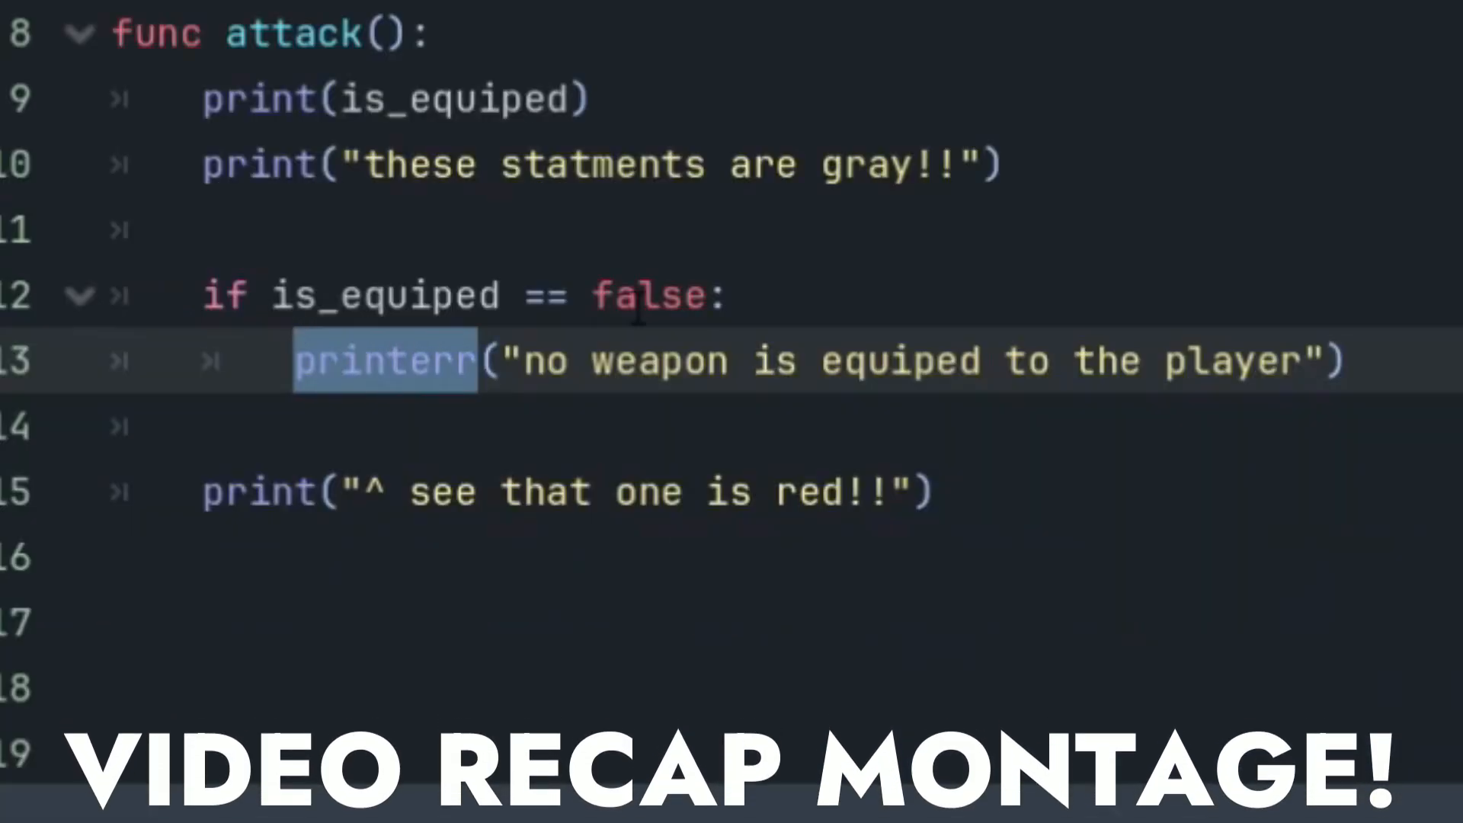
# Replace printerr on line 13 by typing push_err and accepting the push_error suggestion.
pyautogui.write('push_err')
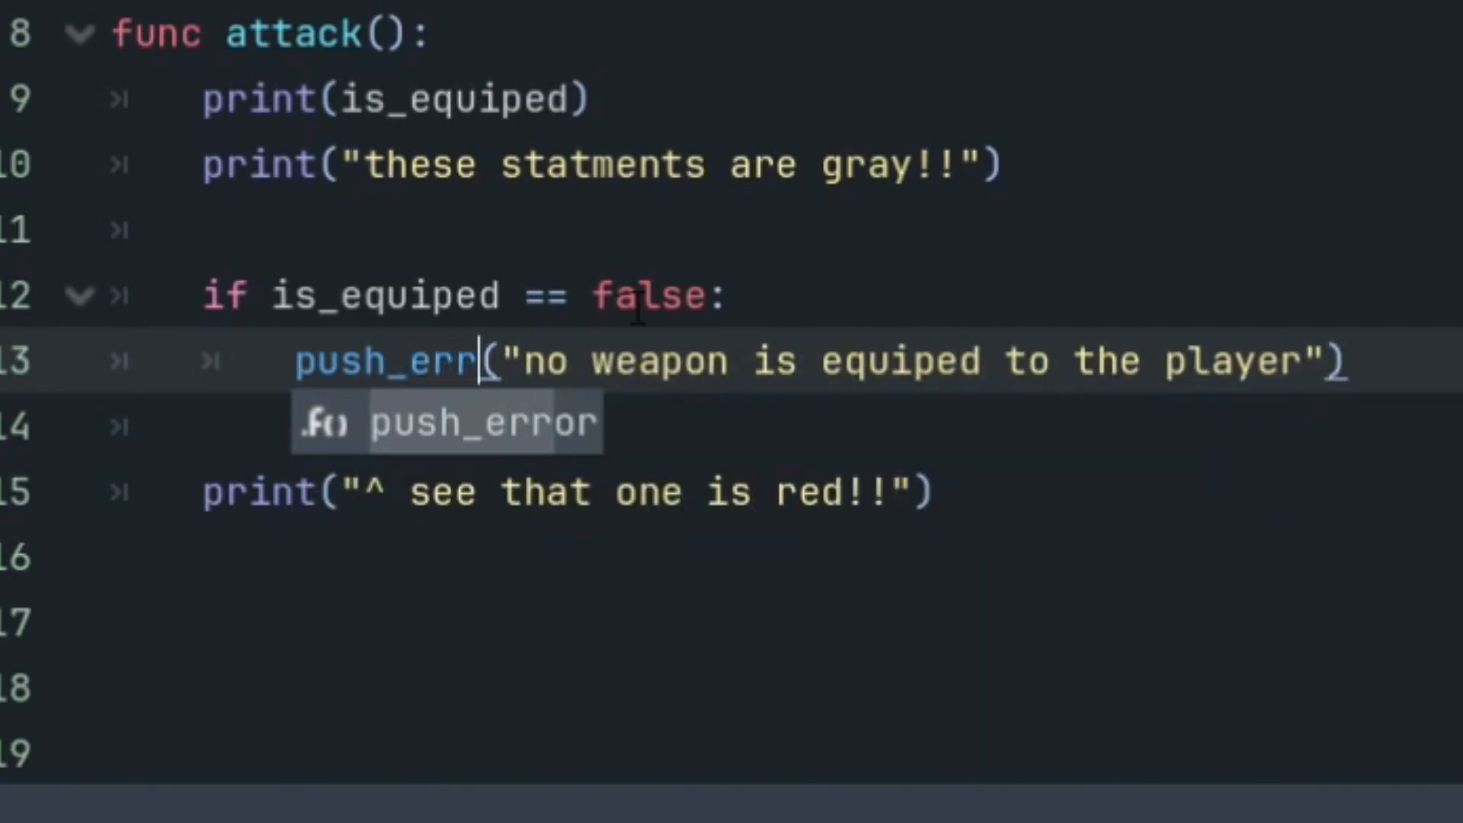
pyautogui.scroll(-3)
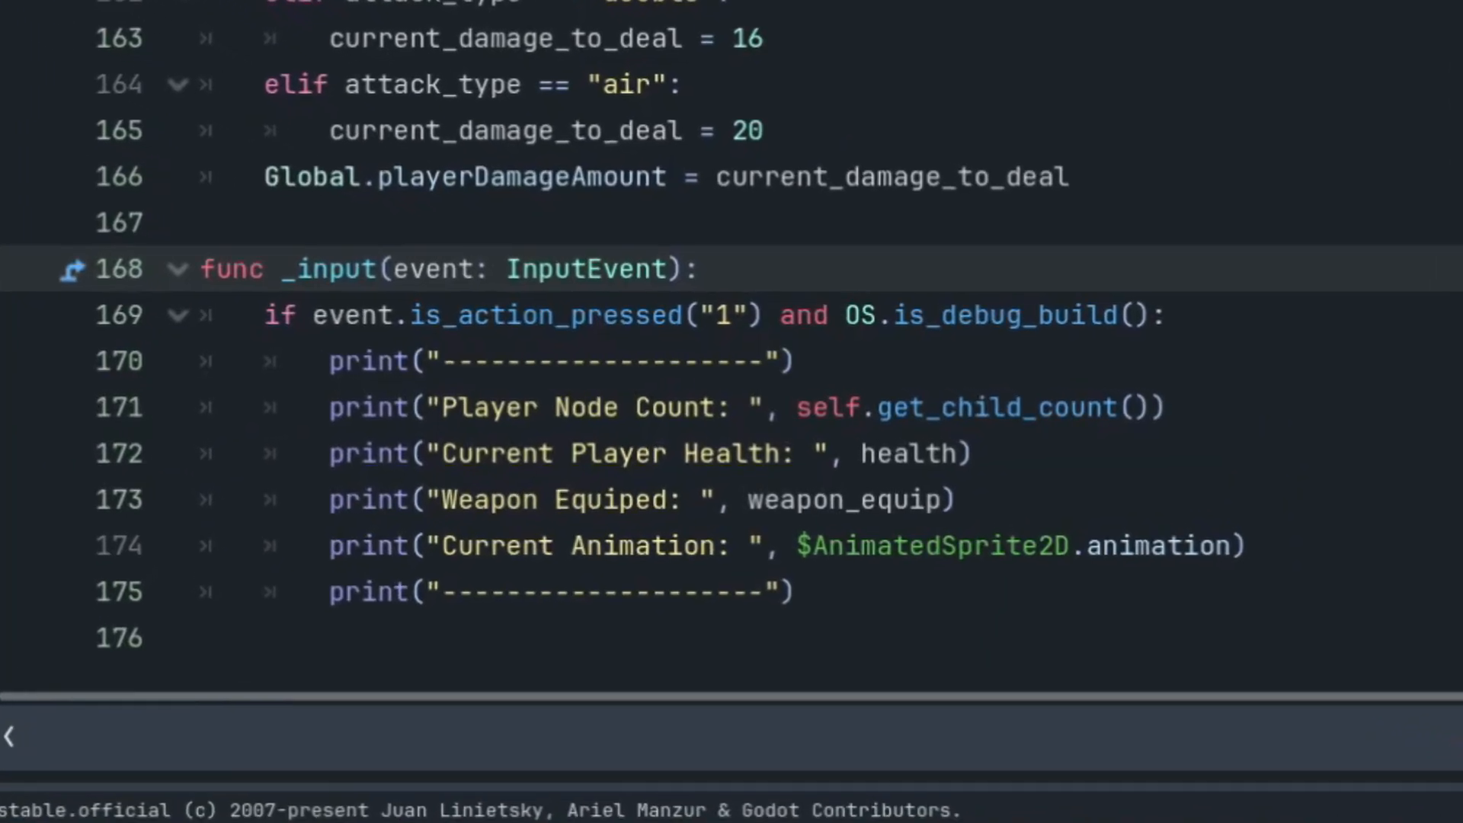